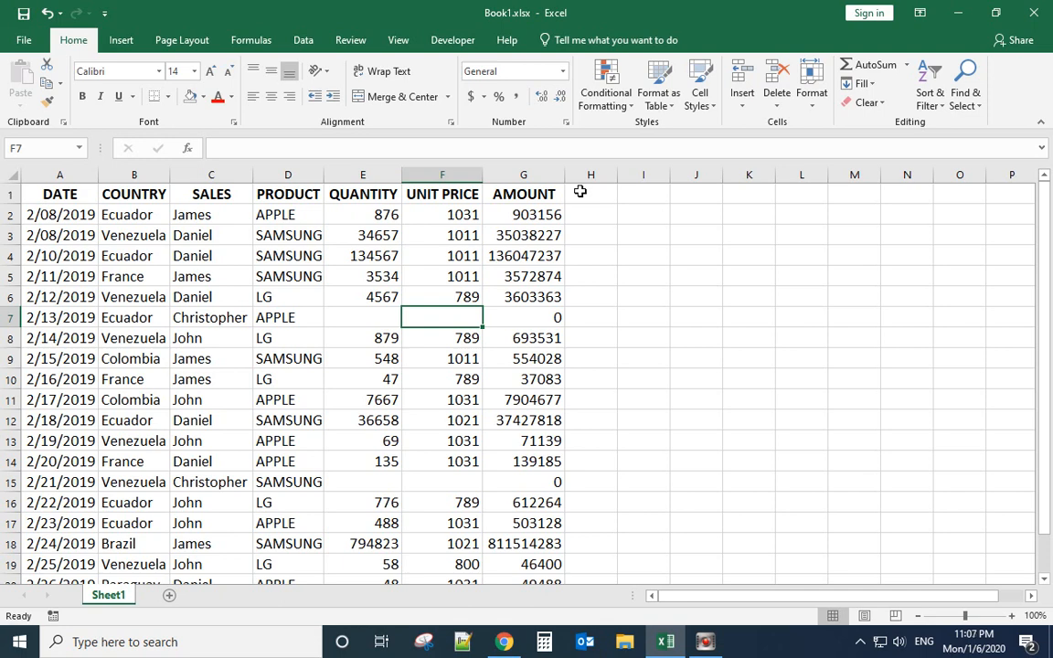
mouse_move(380, 322)
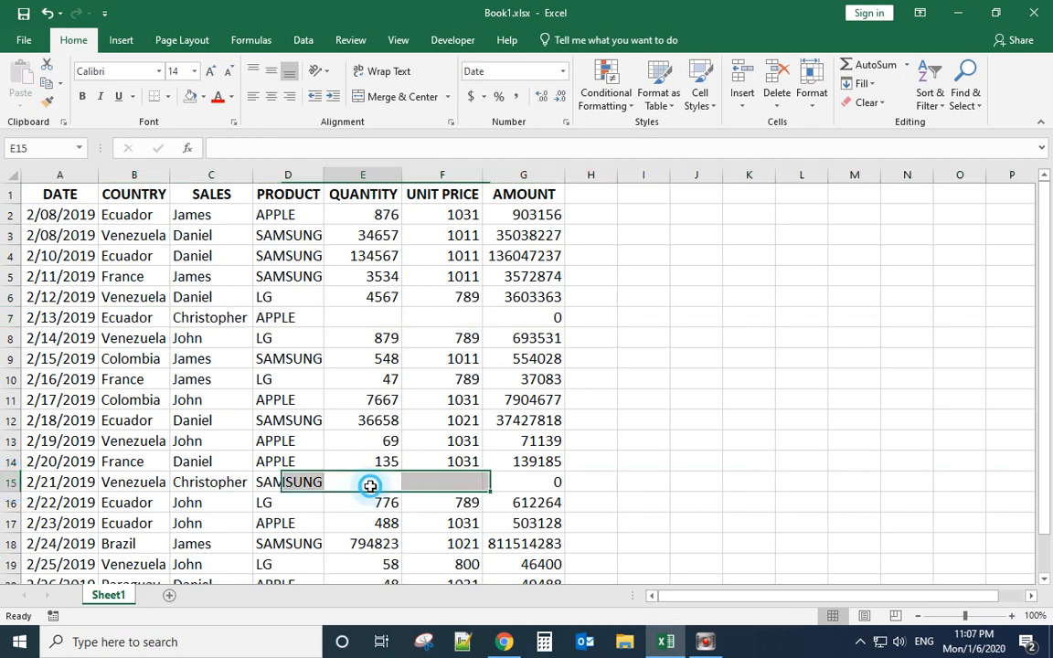
Select the empty Quantity cell in row 15 and jump through the following blank cells
left_click(442, 317)
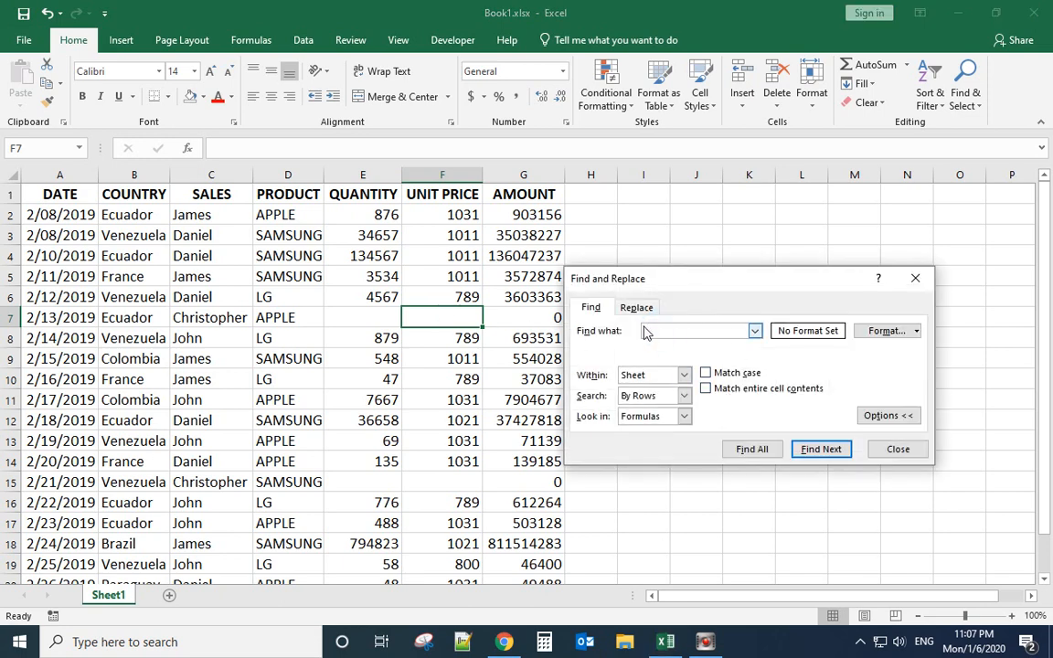
left_click(820, 449)
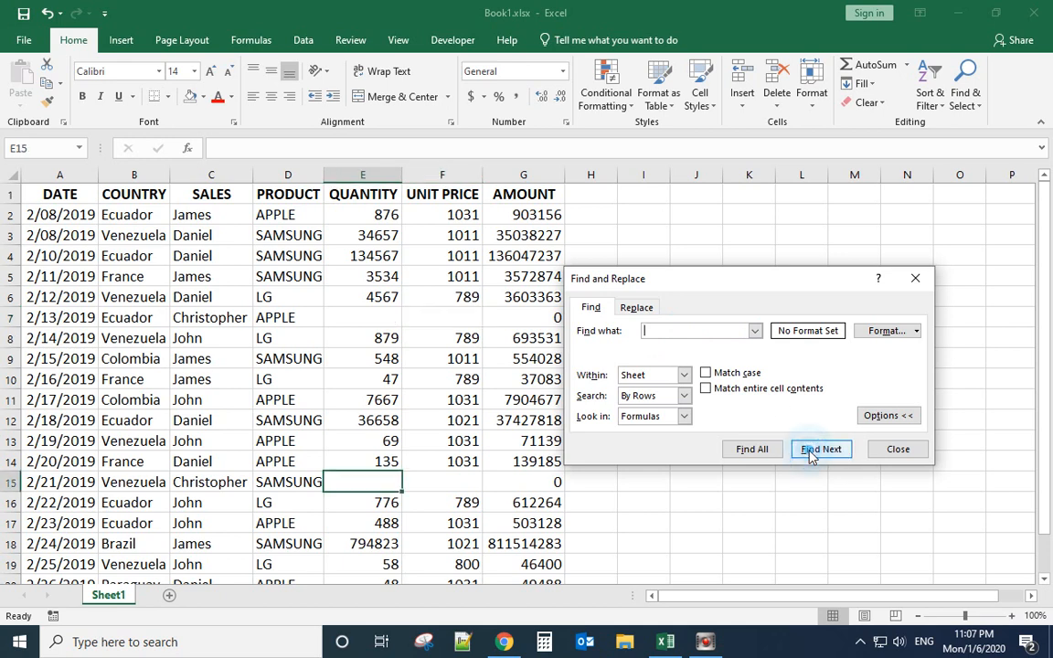
left_click(820, 449)
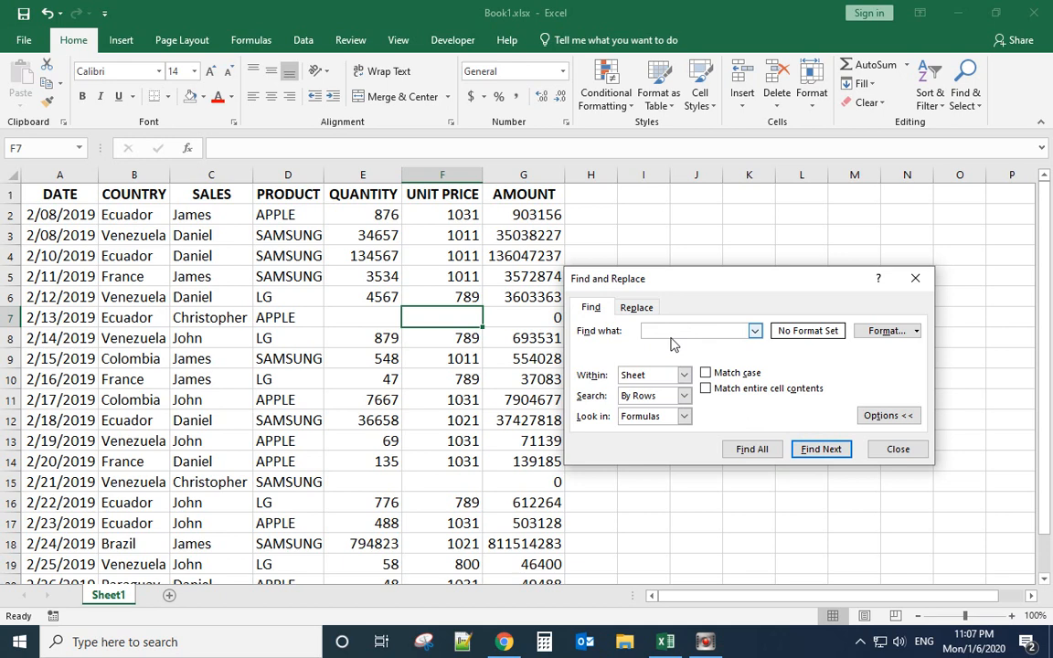
mouse_move(738, 359)
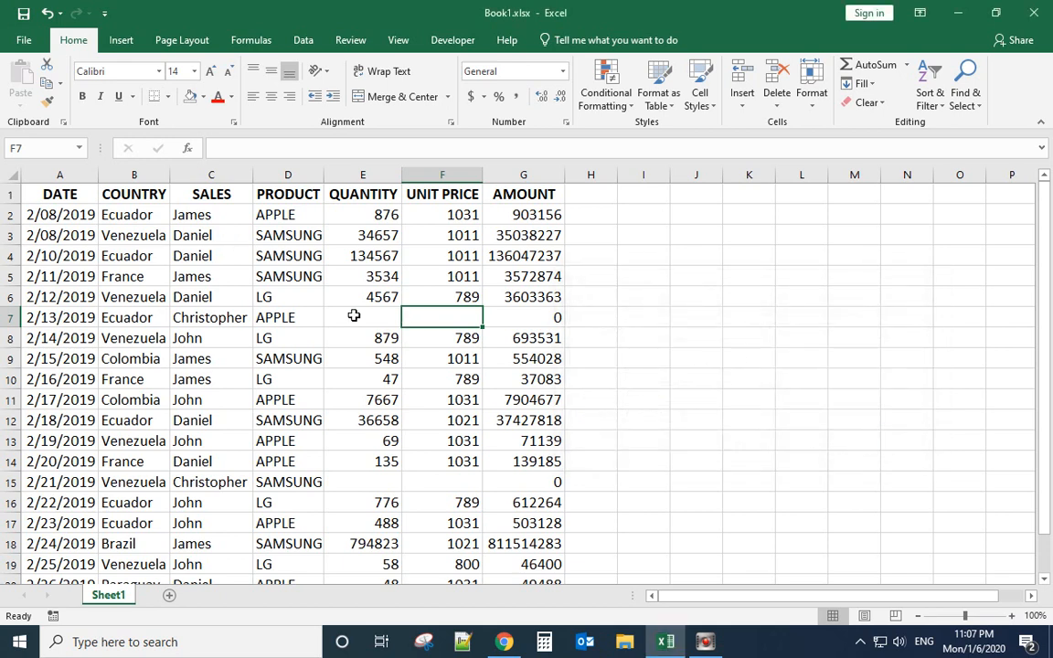
mouse_move(380, 405)
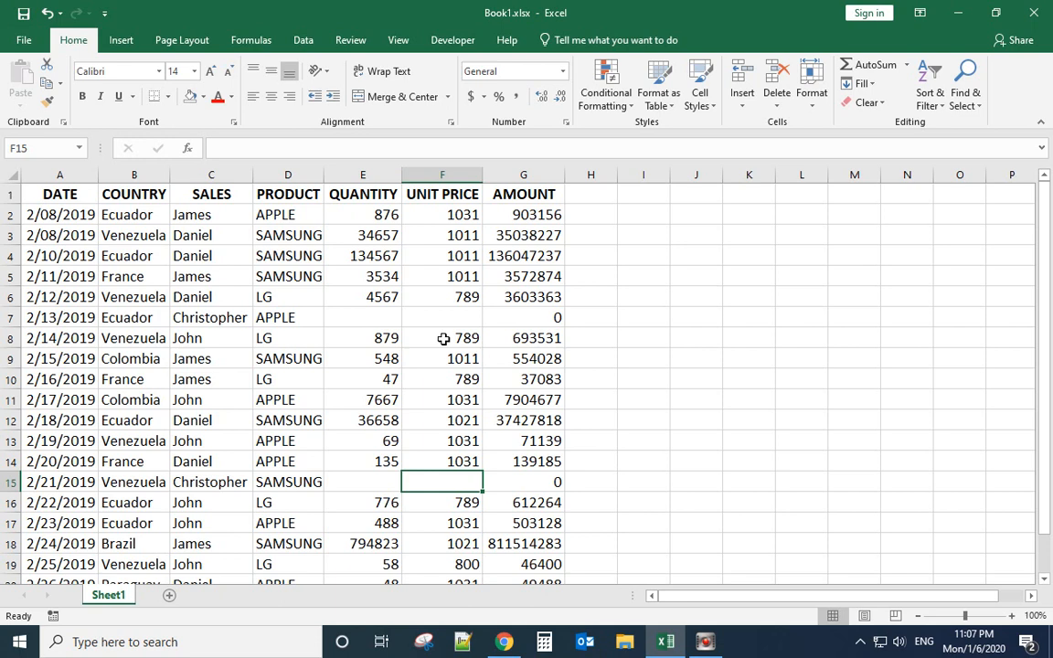
Run Find All with an empty search to list blanks E7, F7, E15, F15
key("ctrl+h")
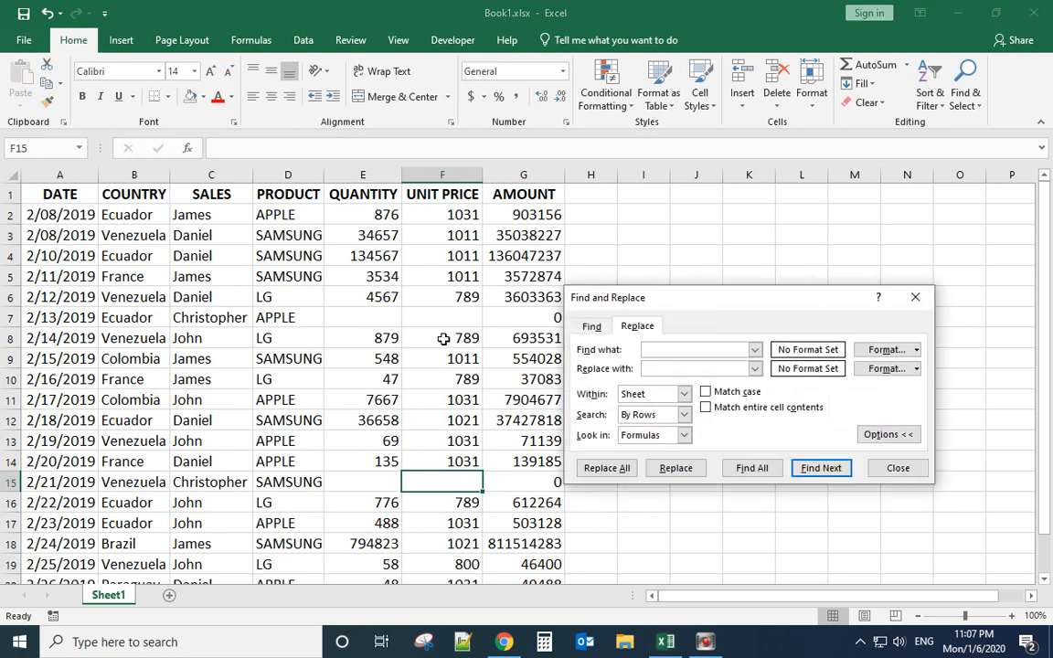
left_click(591, 326)
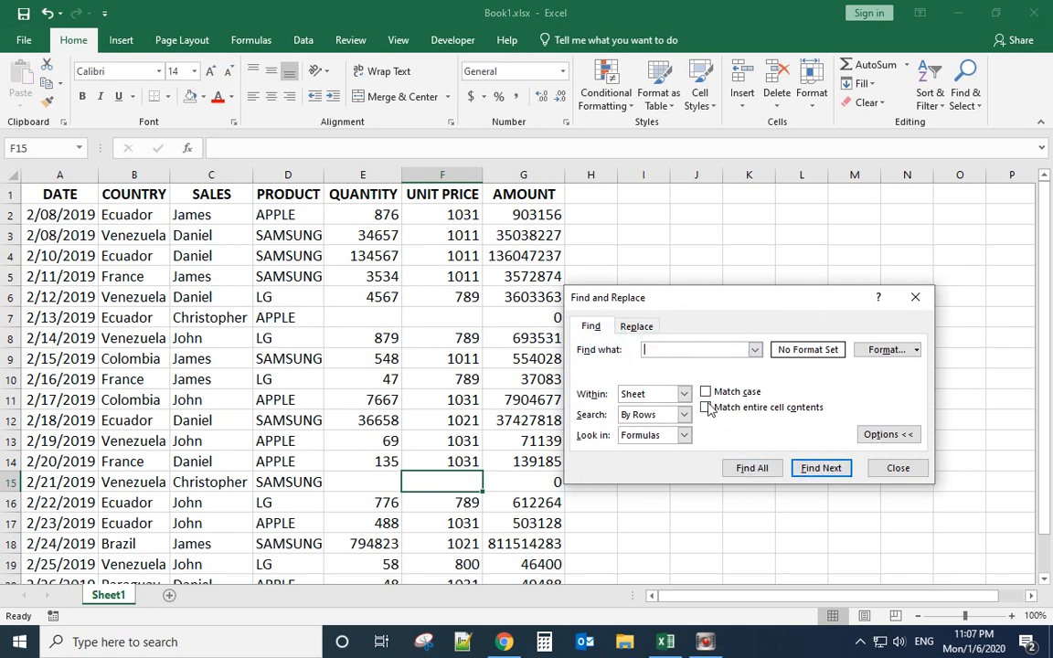
left_click(751, 467)
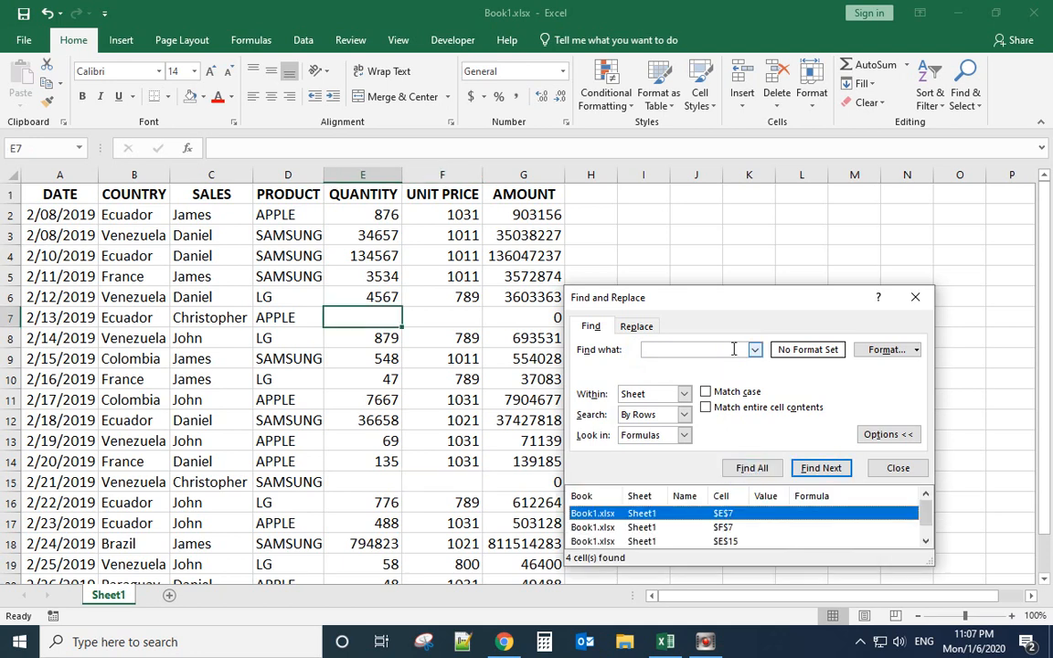
left_click_drag(609, 298, 608, 162)
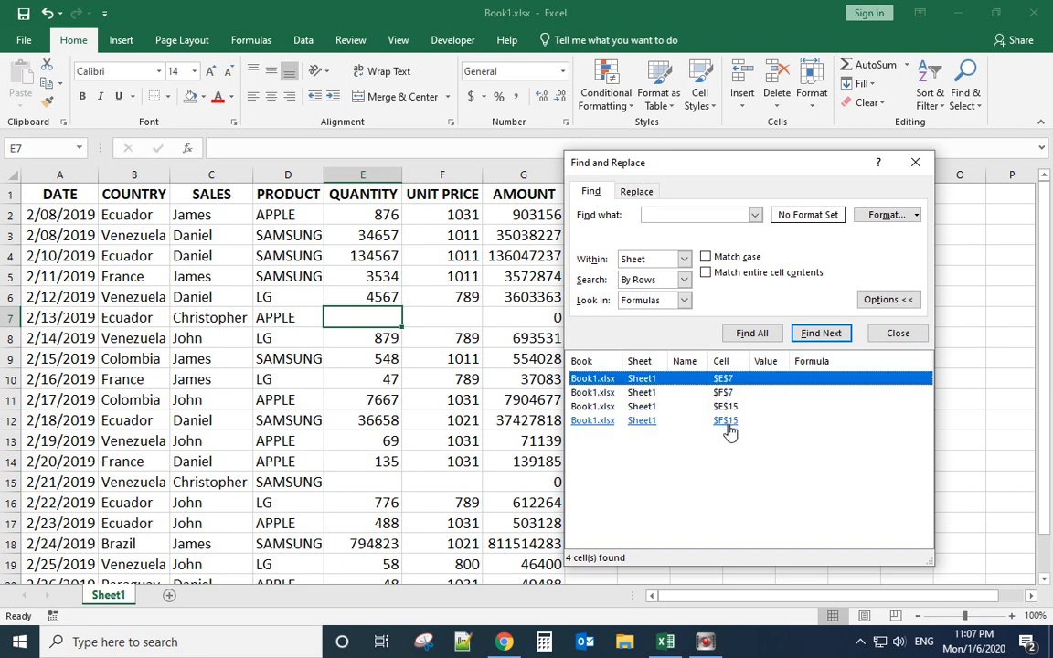
left_click(725, 406)
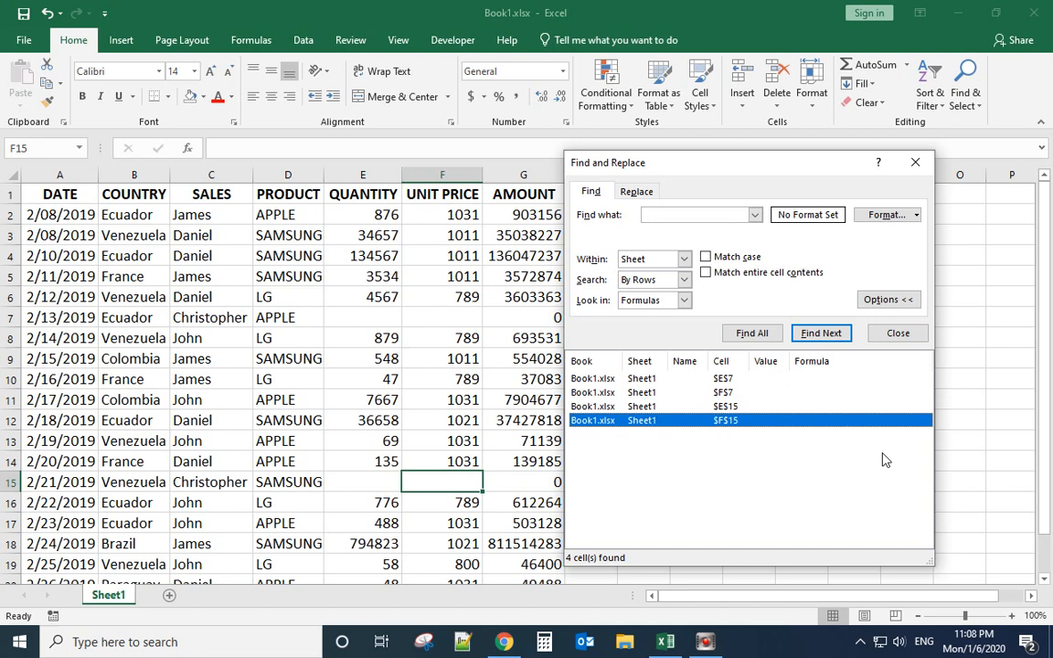
mouse_move(482, 322)
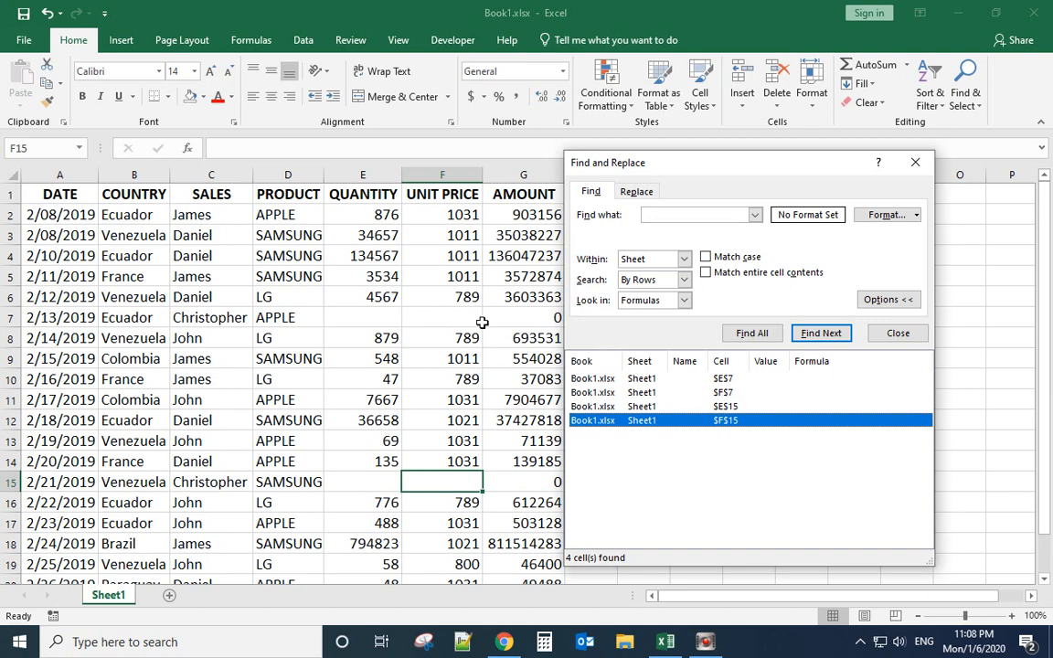
left_click(820, 333)
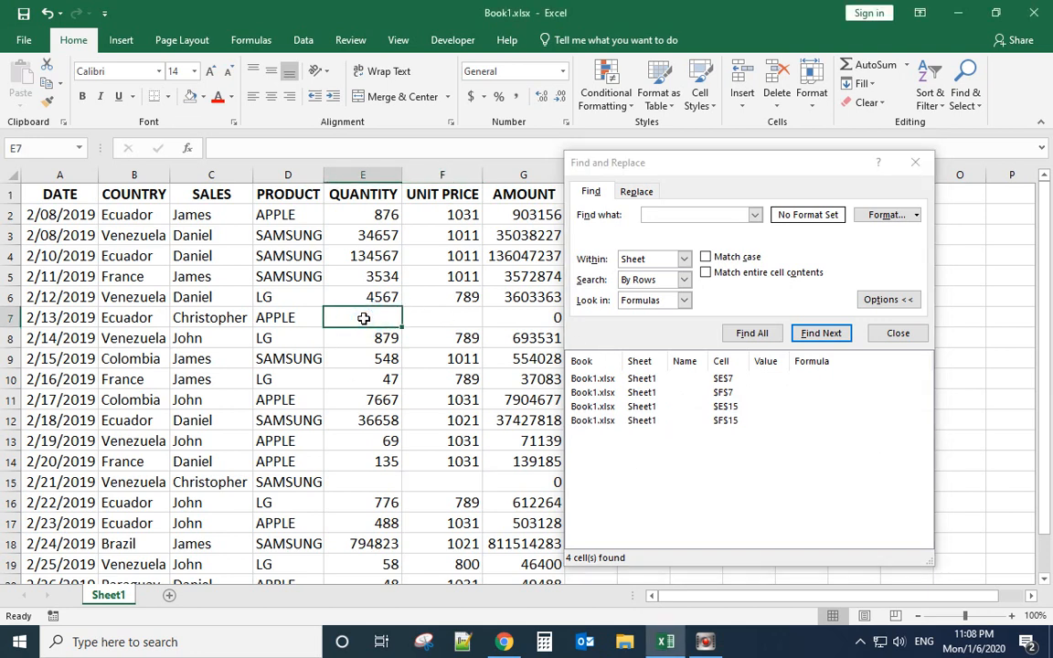
left_click(443, 318)
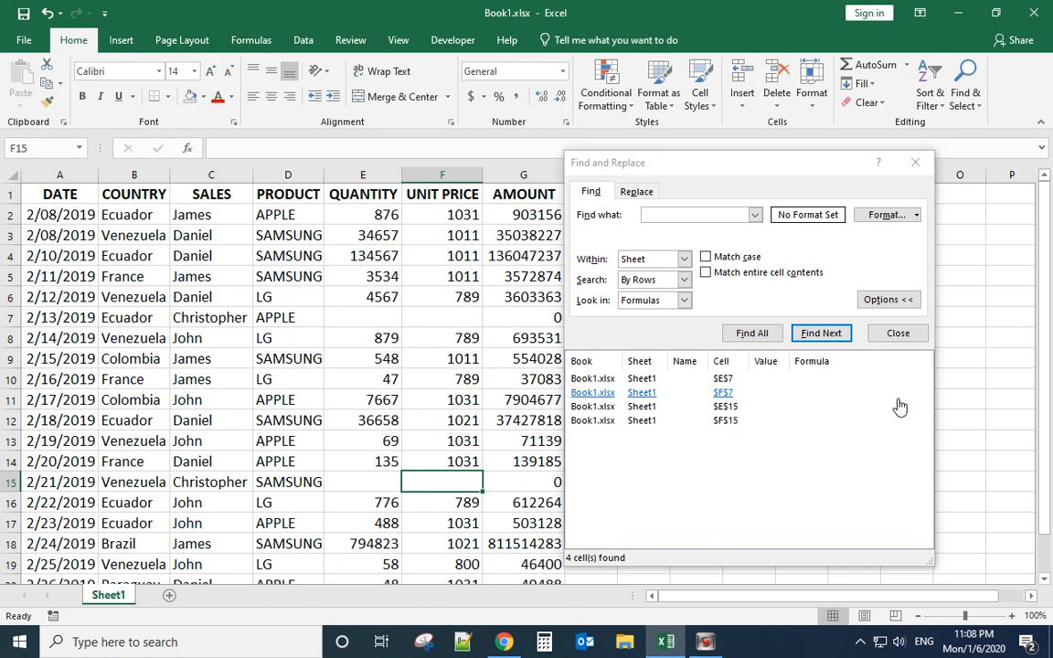
mouse_move(637, 191)
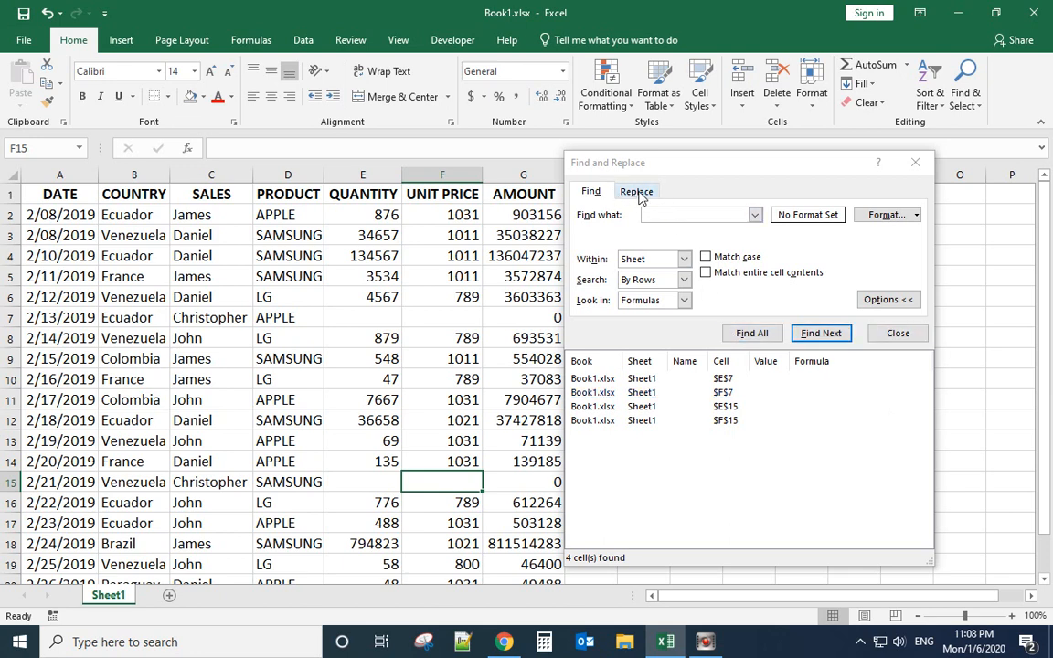
mouse_move(688, 196)
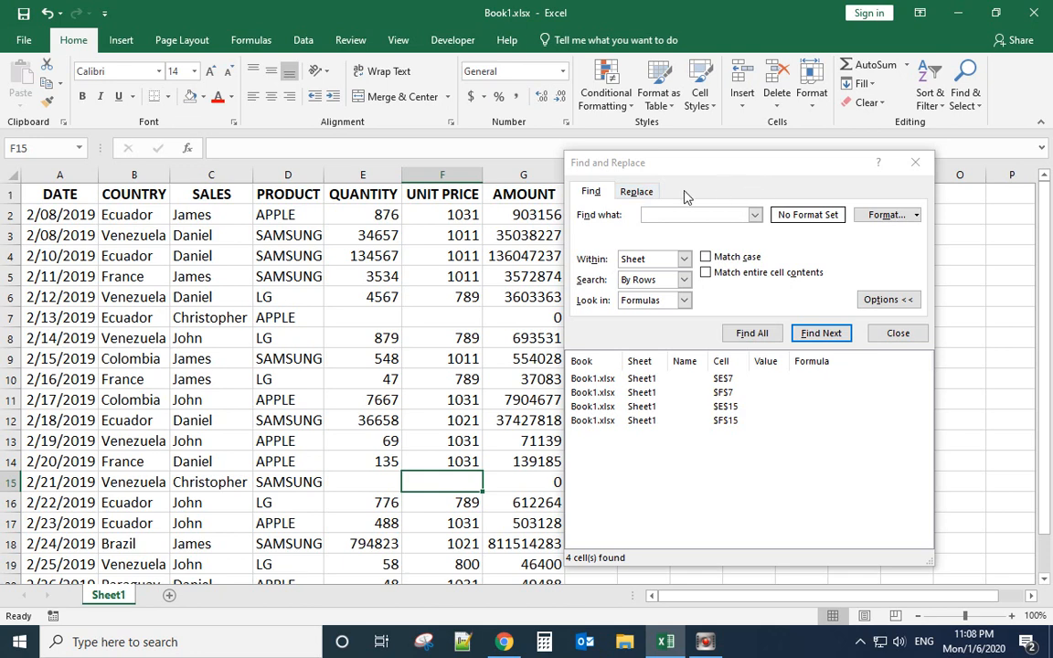
Collapse the Replace options and close the Find and Replace dialog
left_click(636, 191)
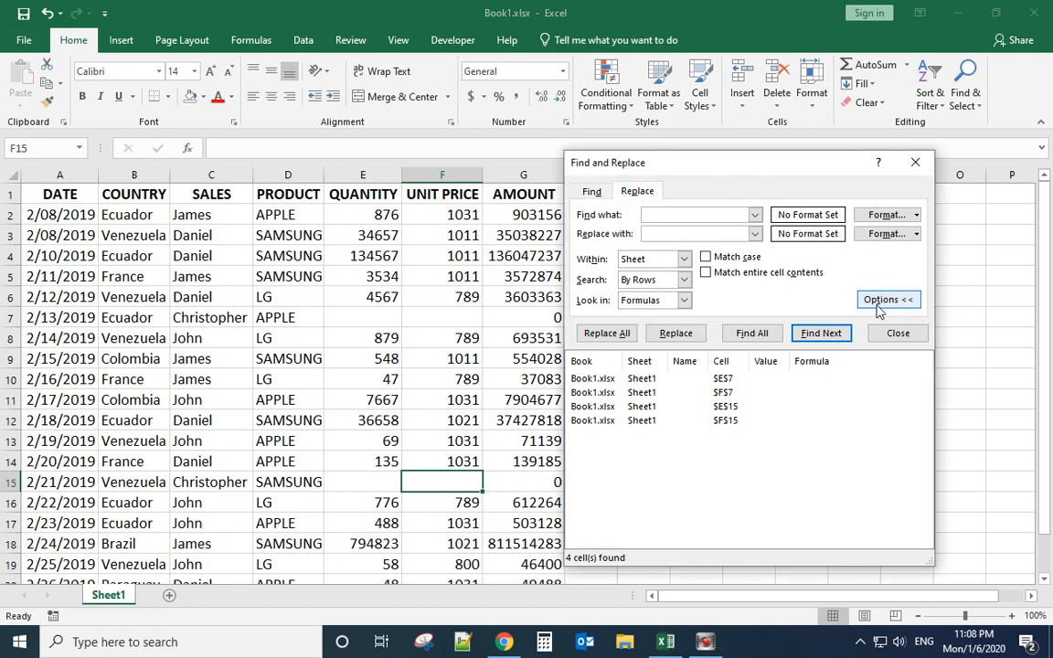
left_click(887, 299)
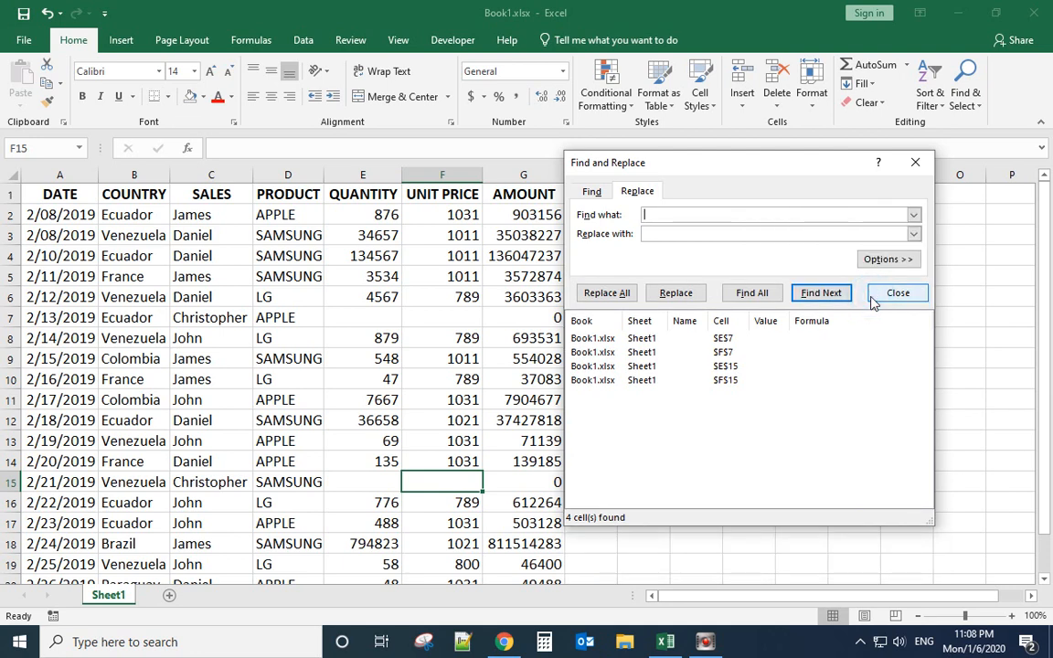
mouse_move(898, 293)
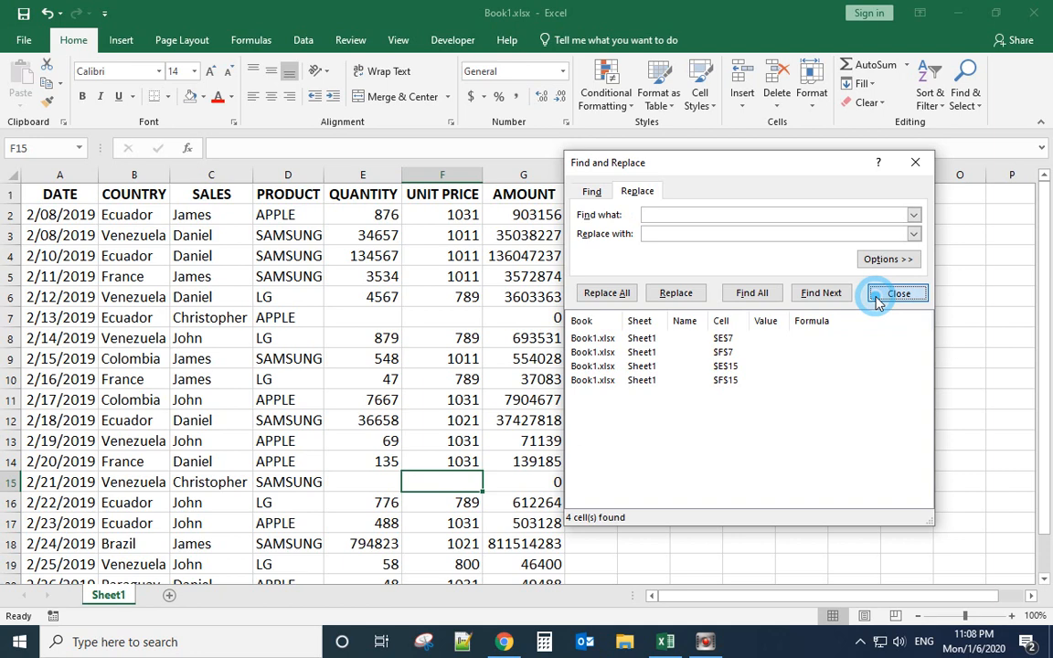
left_click(898, 294)
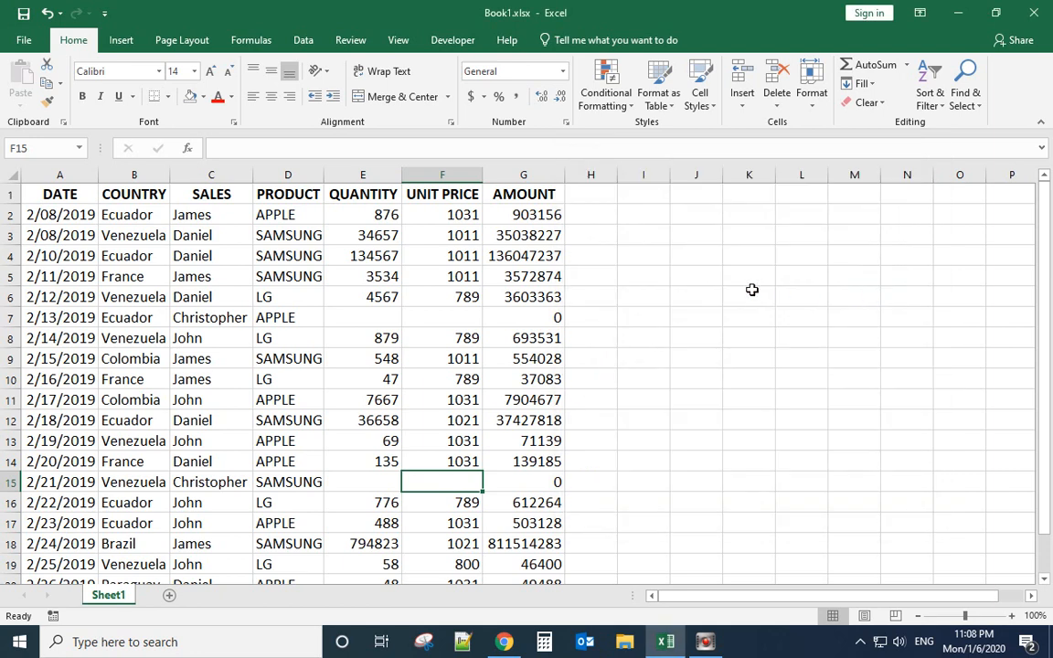
Reopen Find and Replace with the extra options and Format controls expanded
key("ctrl+h")
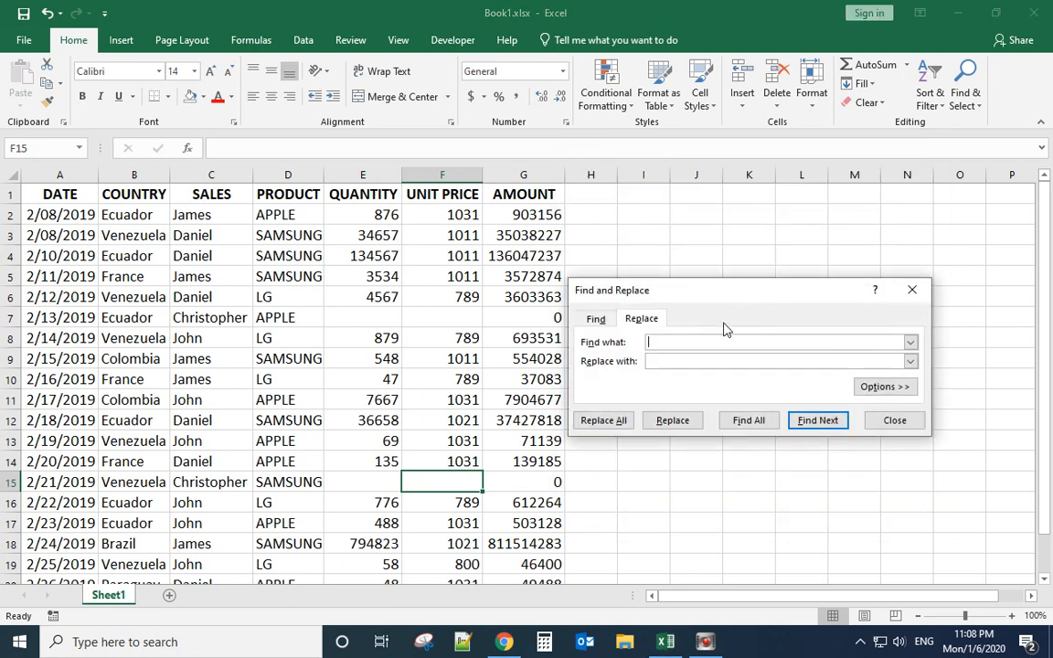
mouse_move(885, 386)
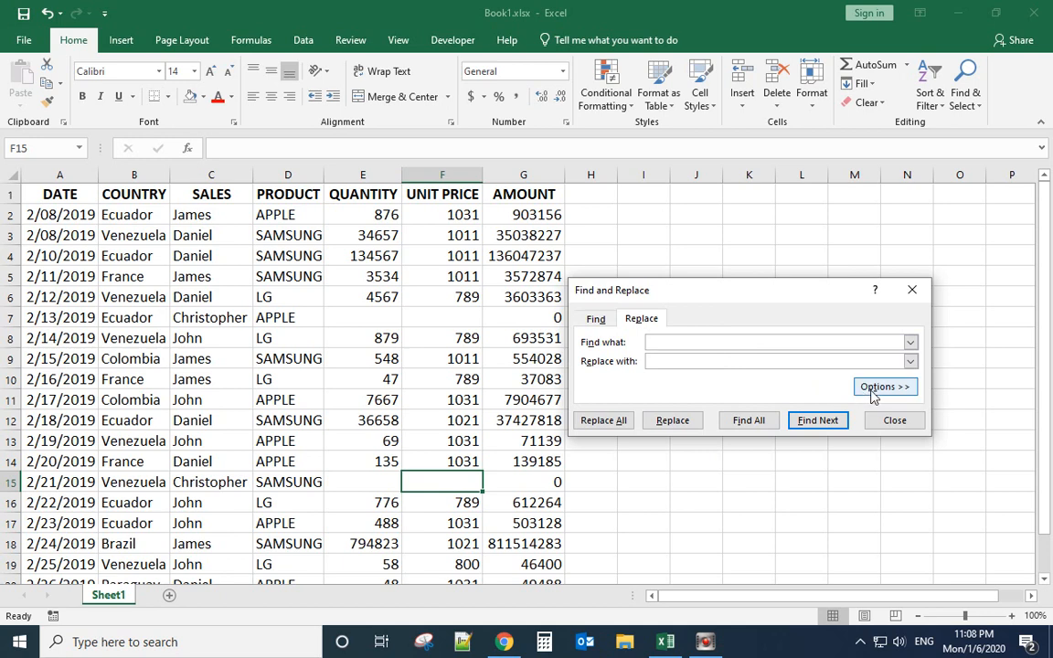
left_click(884, 385)
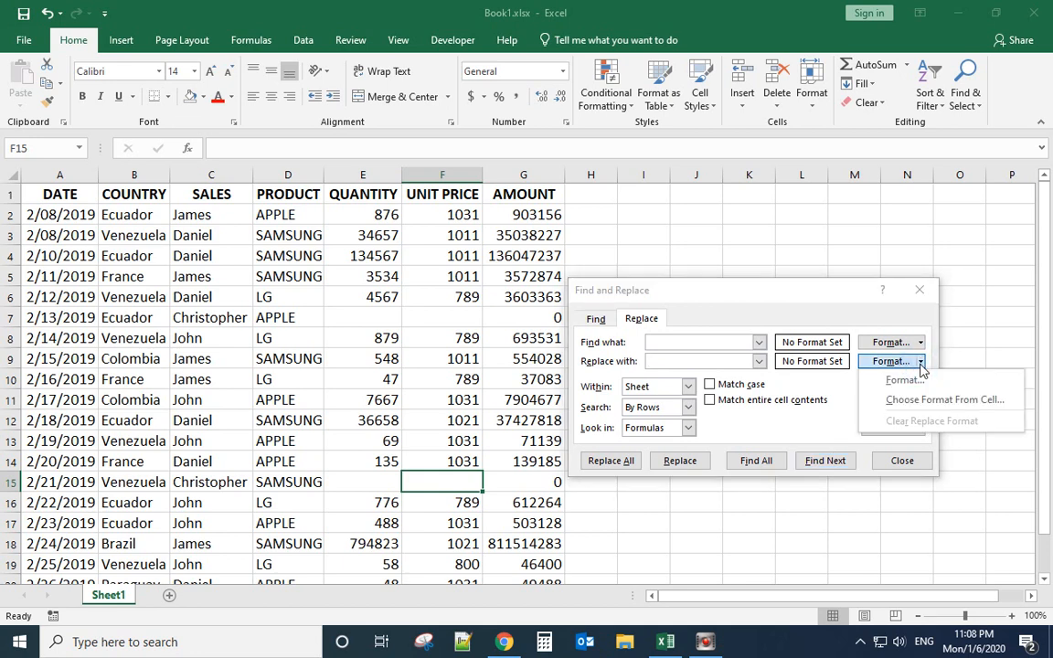
mouse_move(905, 380)
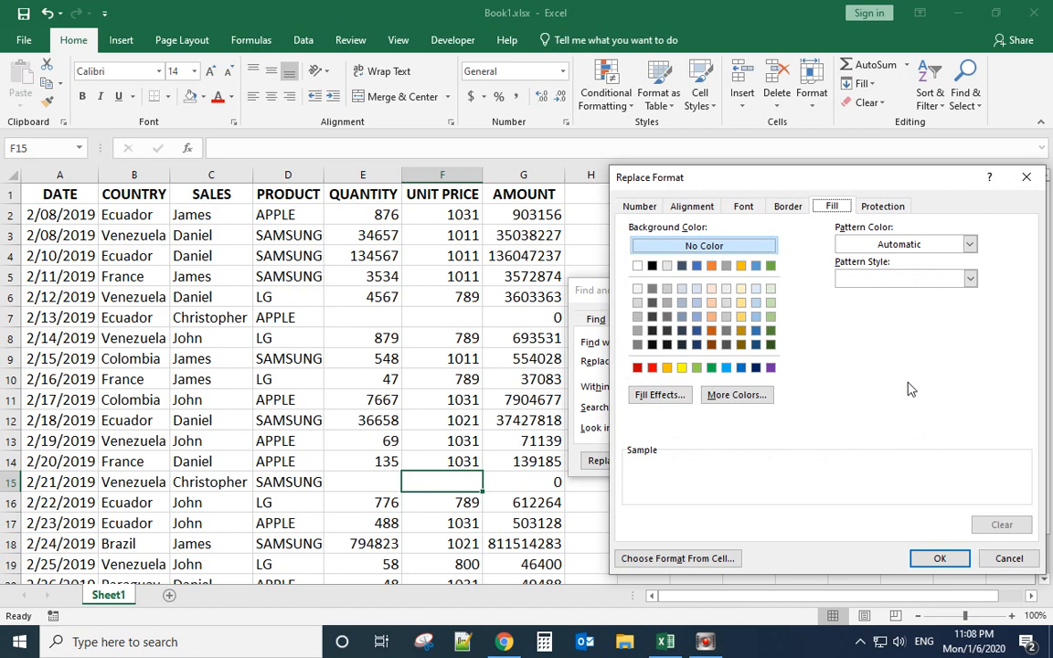
mouse_move(658, 363)
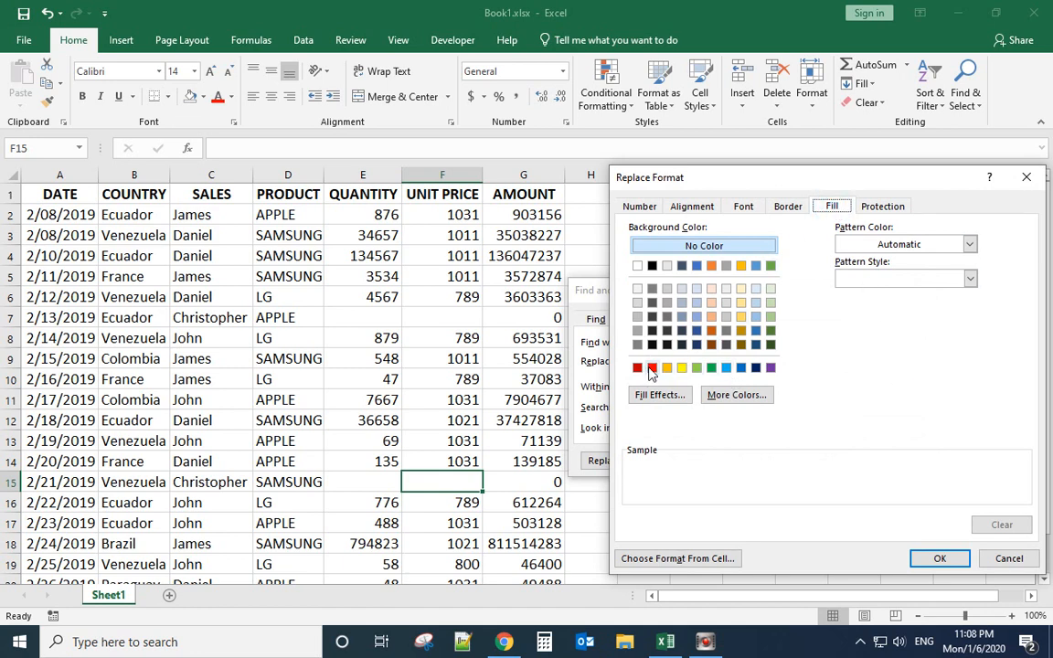
Replace all blank matches with a red fill format, reporting four replacements
left_click(651, 368)
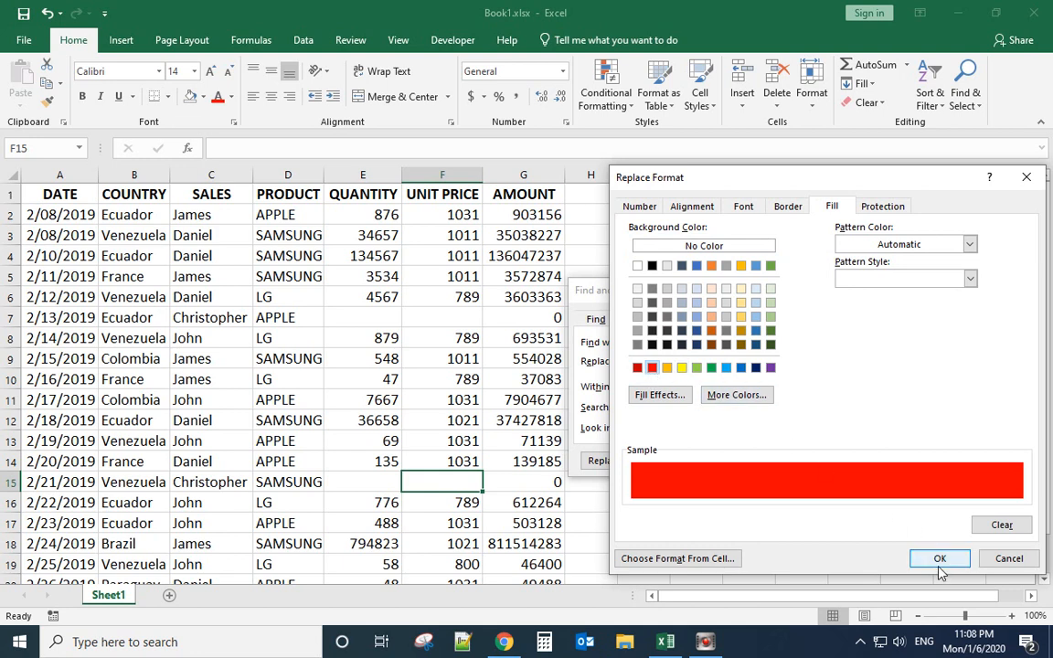
left_click(940, 558)
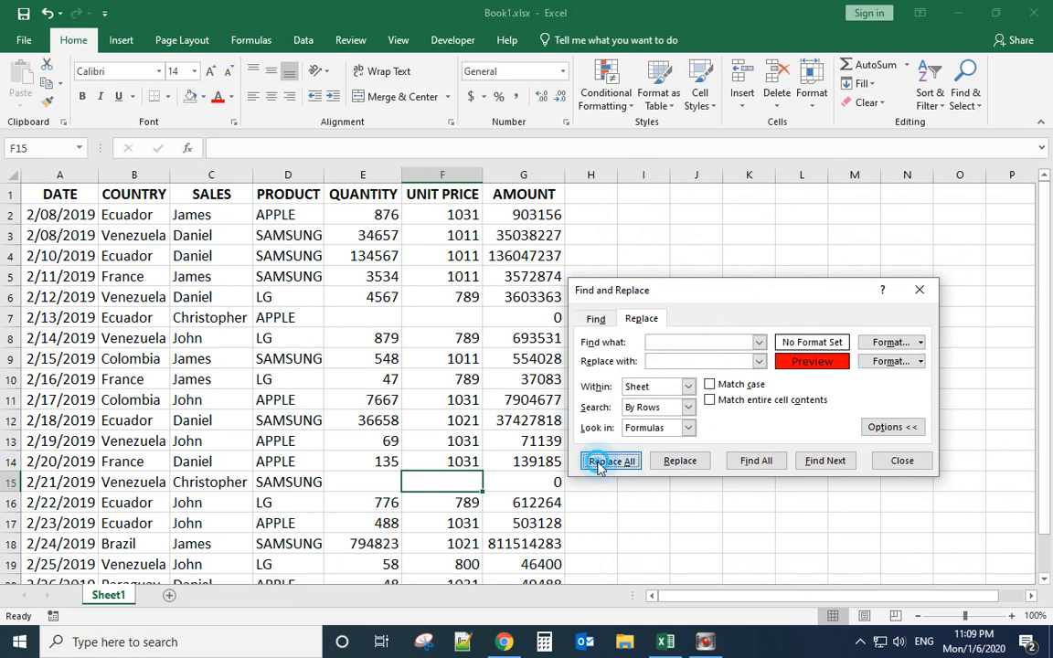
left_click(610, 460)
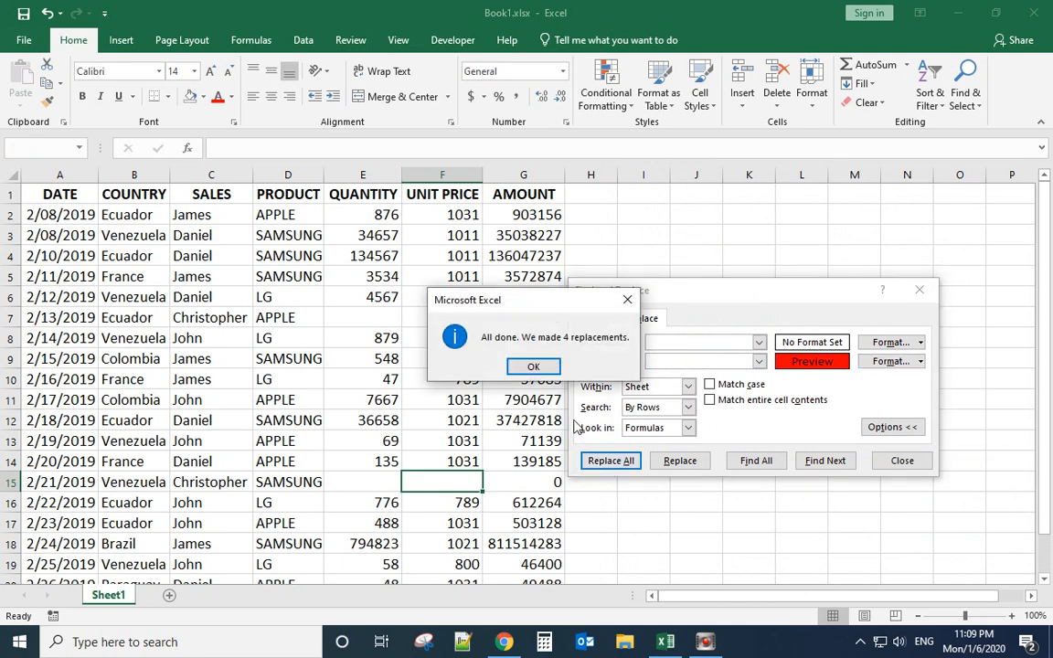
left_click(533, 367)
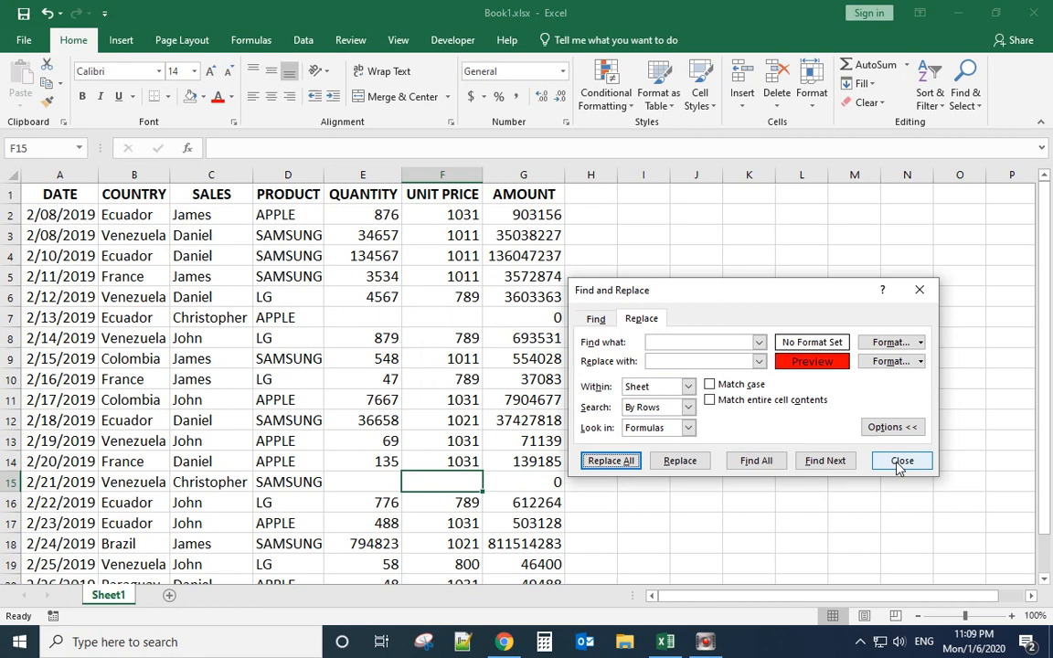
left_click(902, 460)
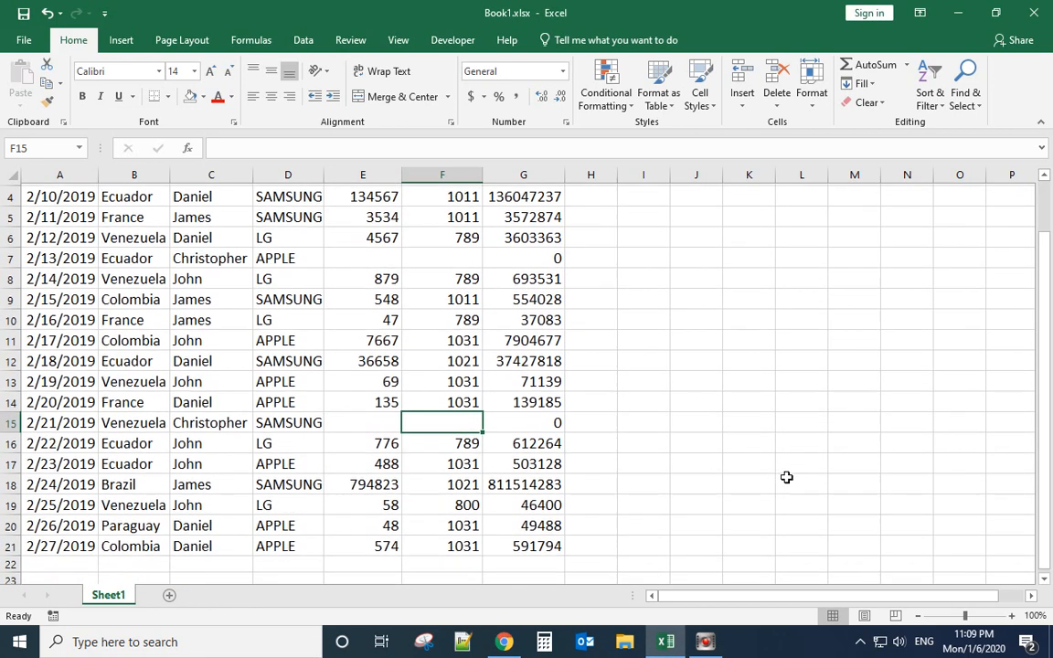
left_click(371, 256)
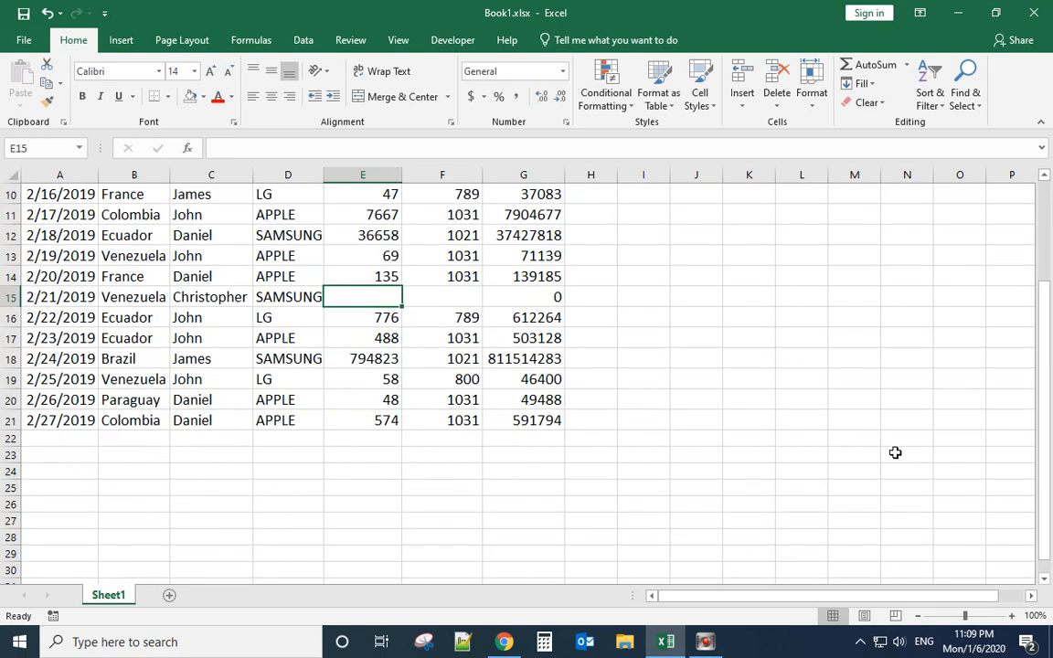
scroll("down", 3)
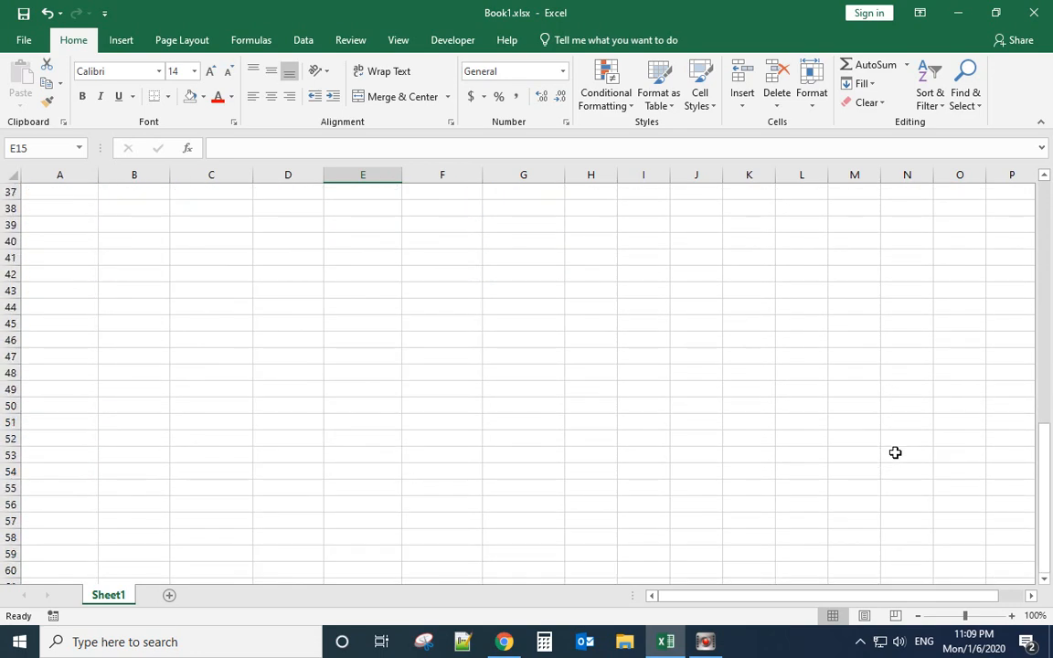
scroll("up", 3)
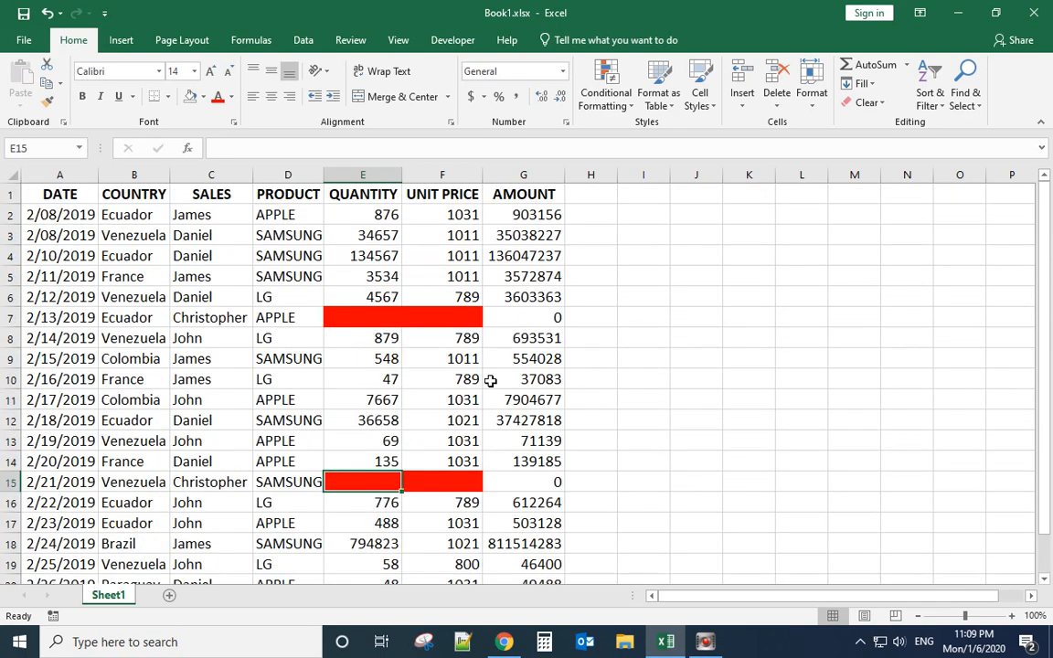
mouse_move(426, 347)
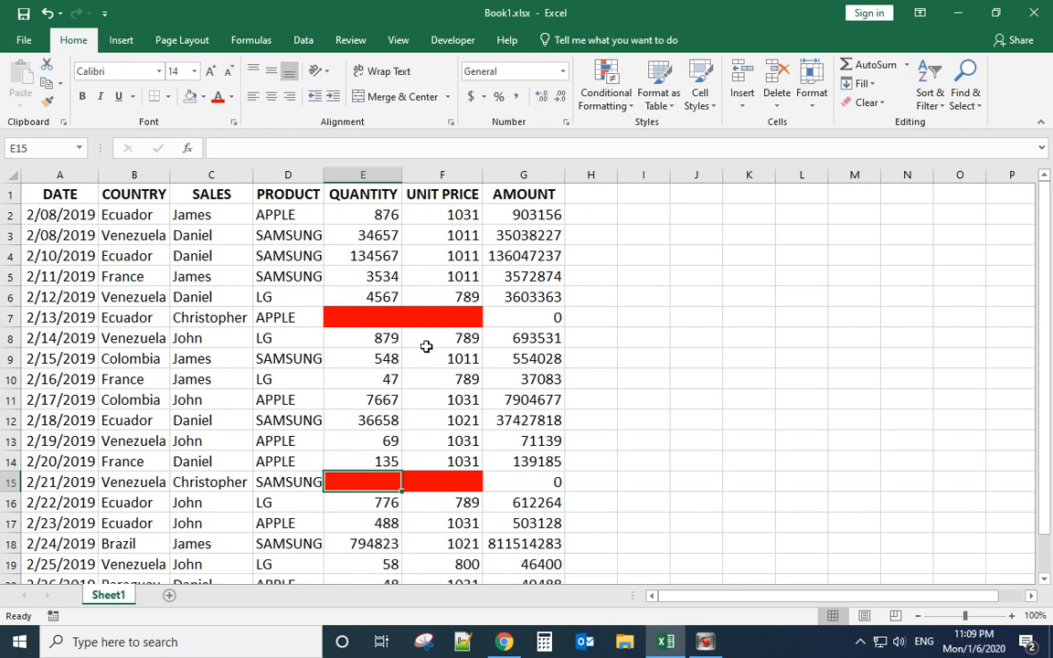
mouse_move(700, 399)
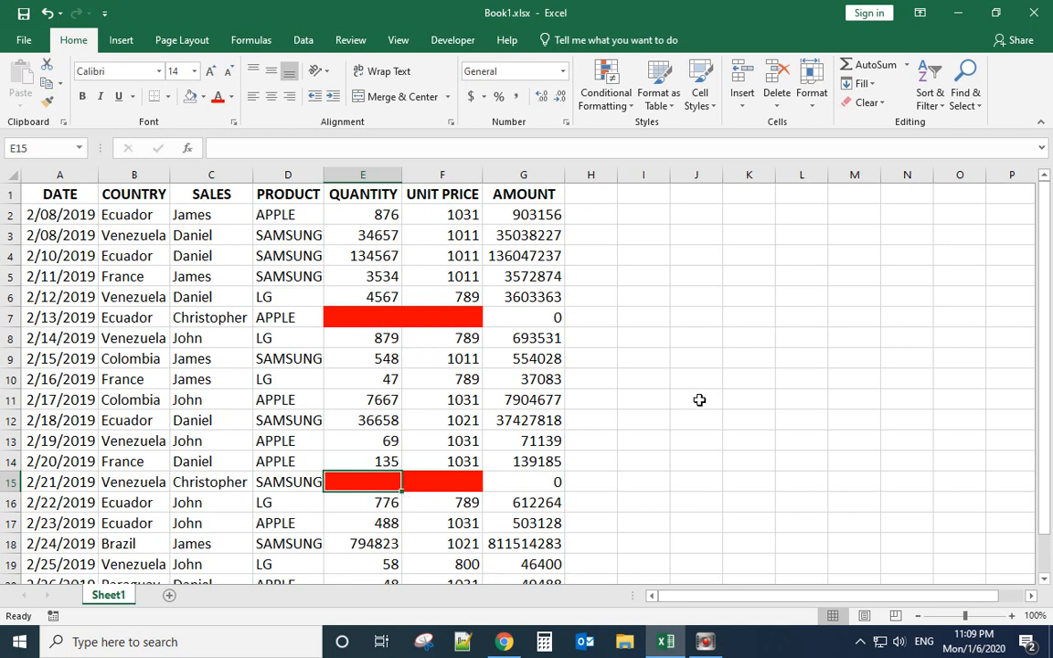
mouse_move(740, 387)
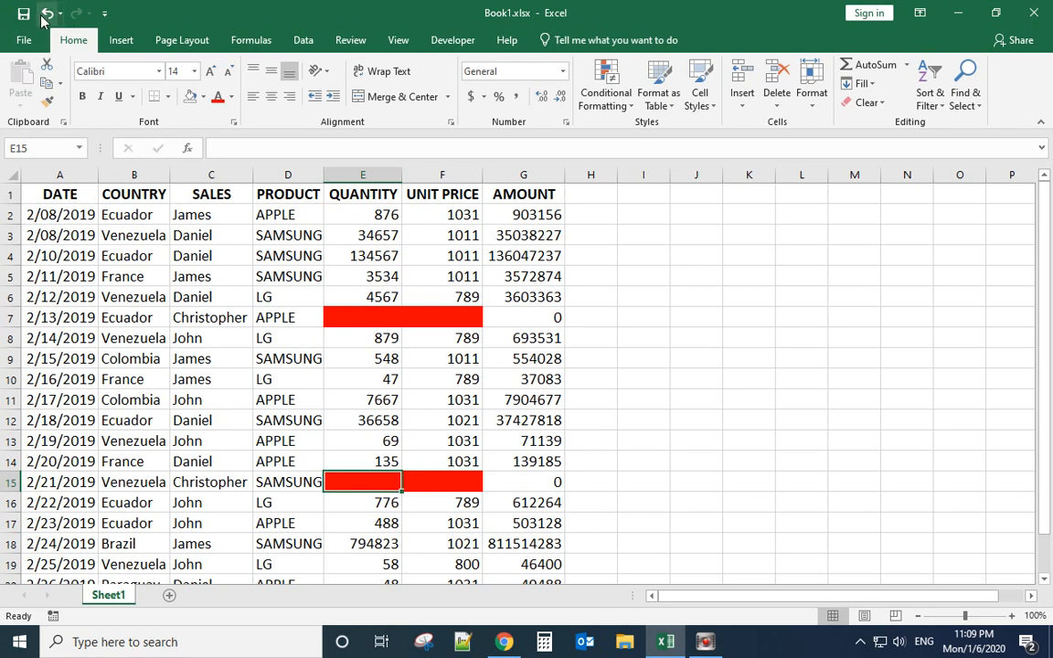
Undo the red fill and select cell E10
left_click(44, 13)
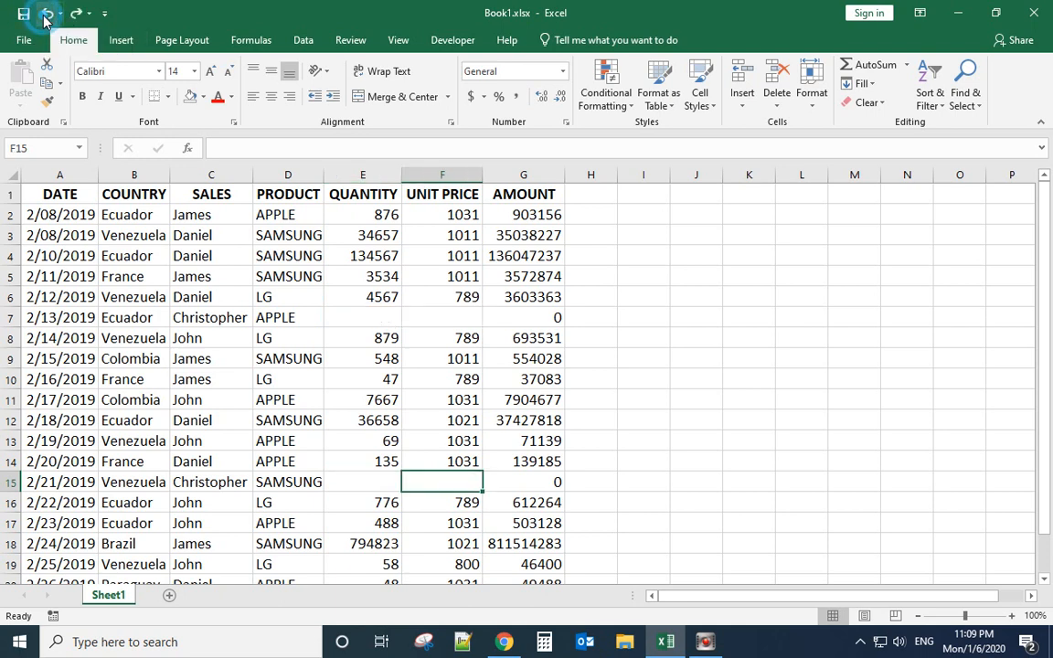
left_click(363, 379)
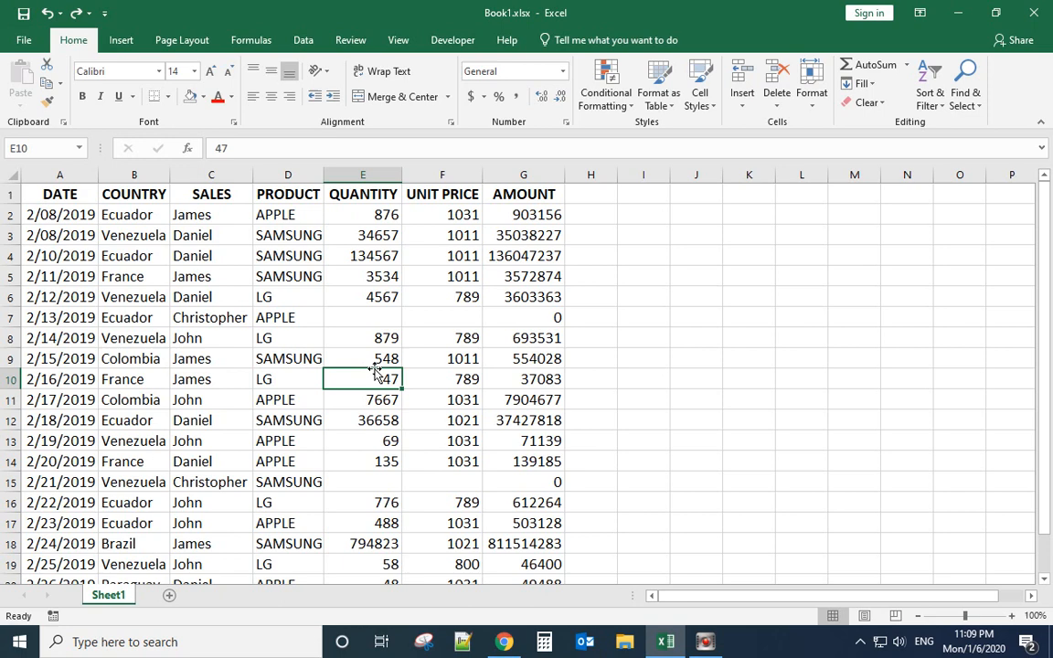
Use Go To Special with Blanks to select the four empty cells
key("ctrl+g")
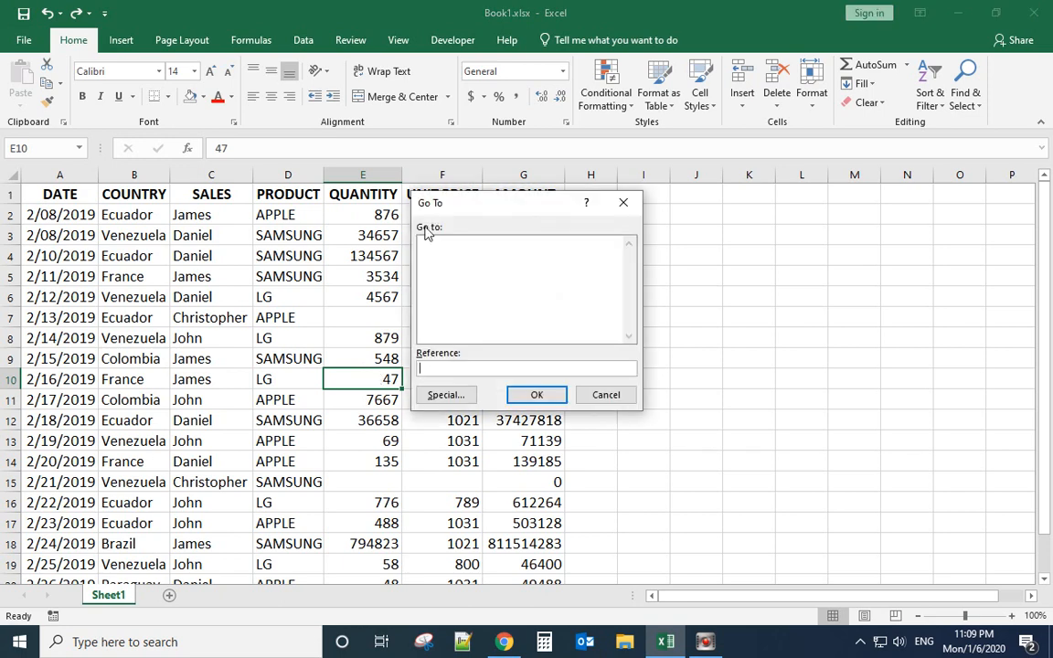
mouse_move(476, 322)
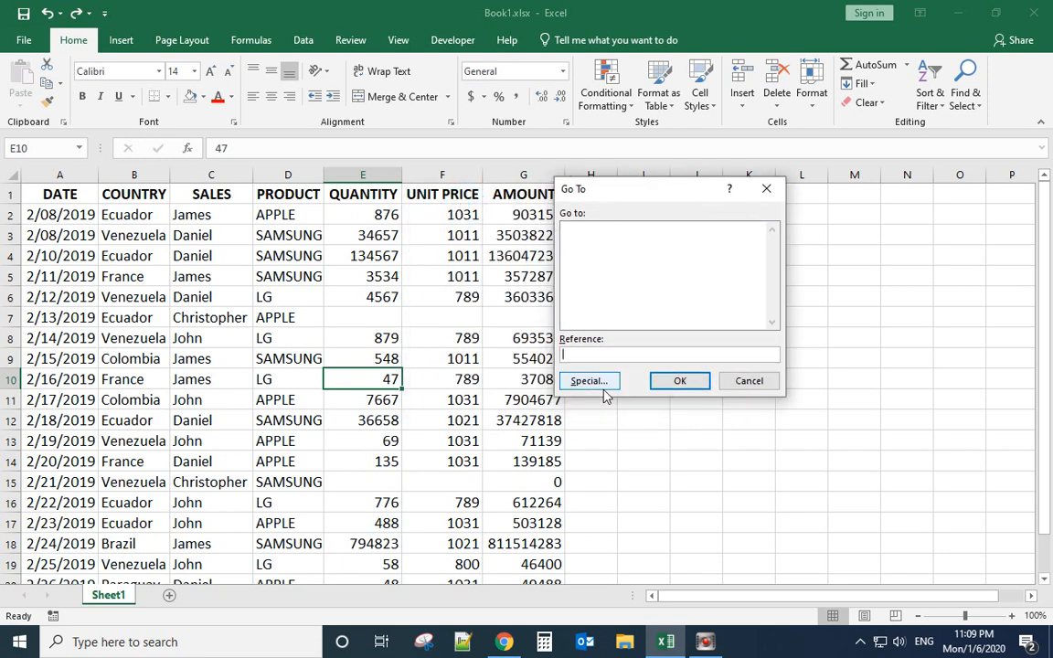
left_click(588, 380)
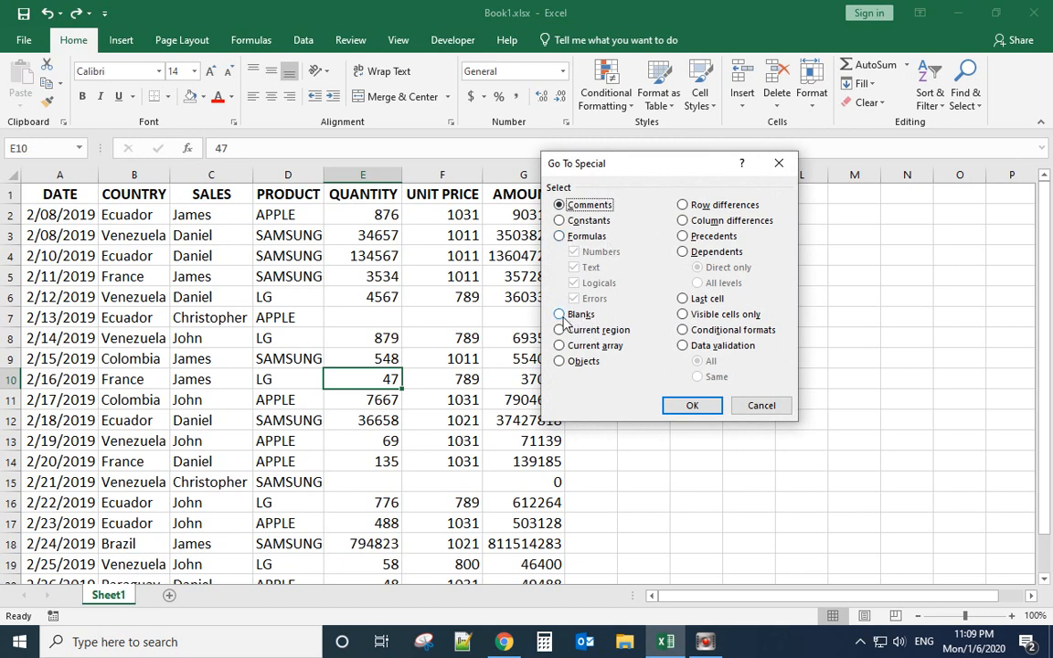
left_click(558, 314)
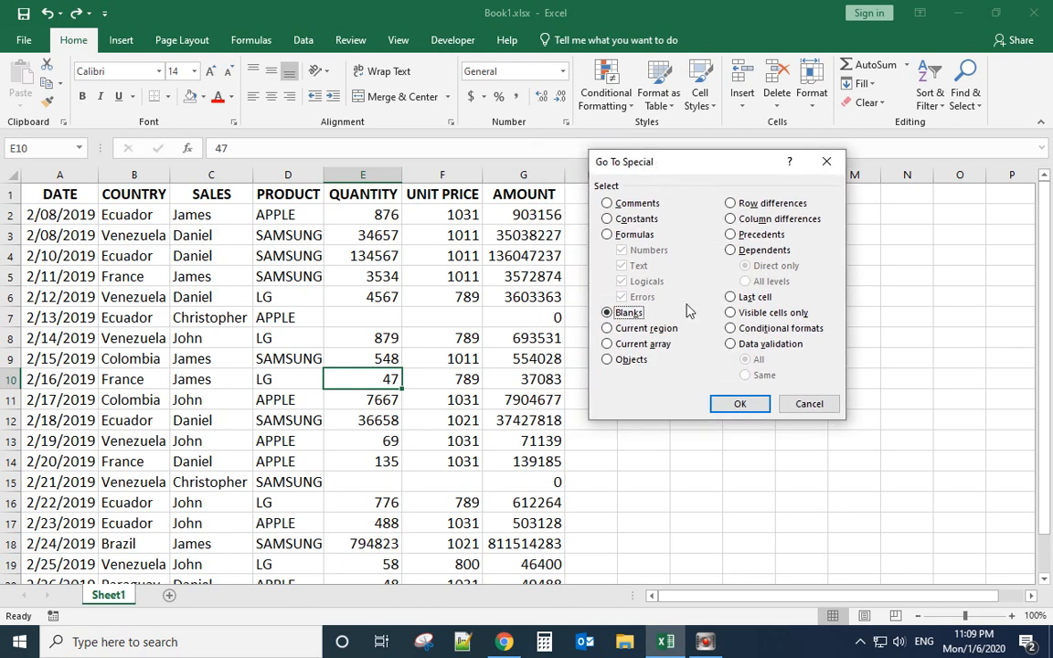
left_click(740, 404)
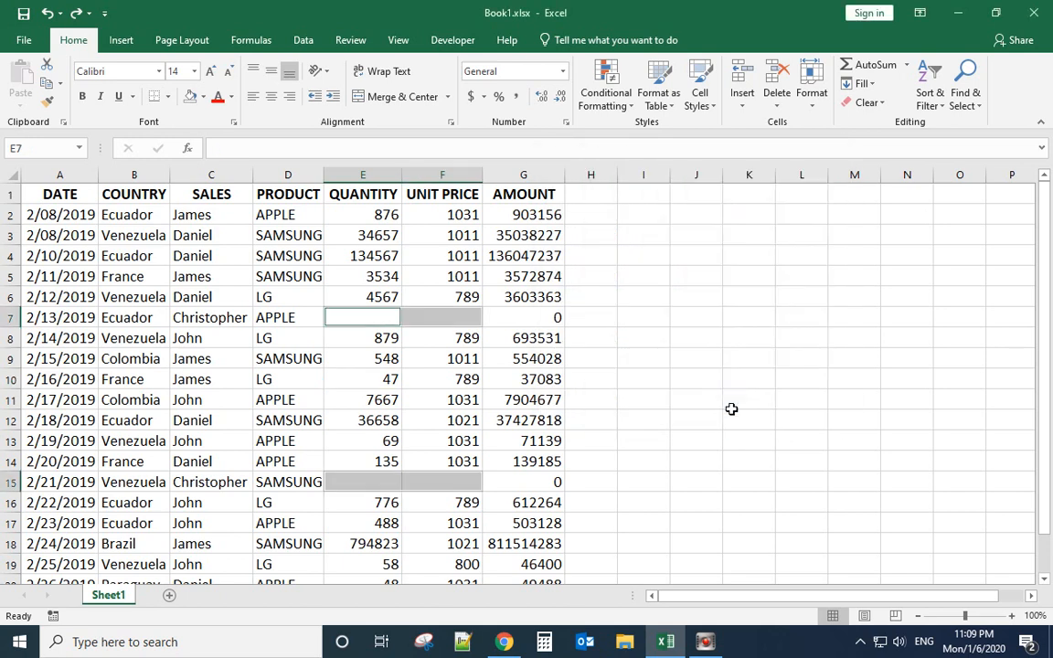
mouse_move(378, 307)
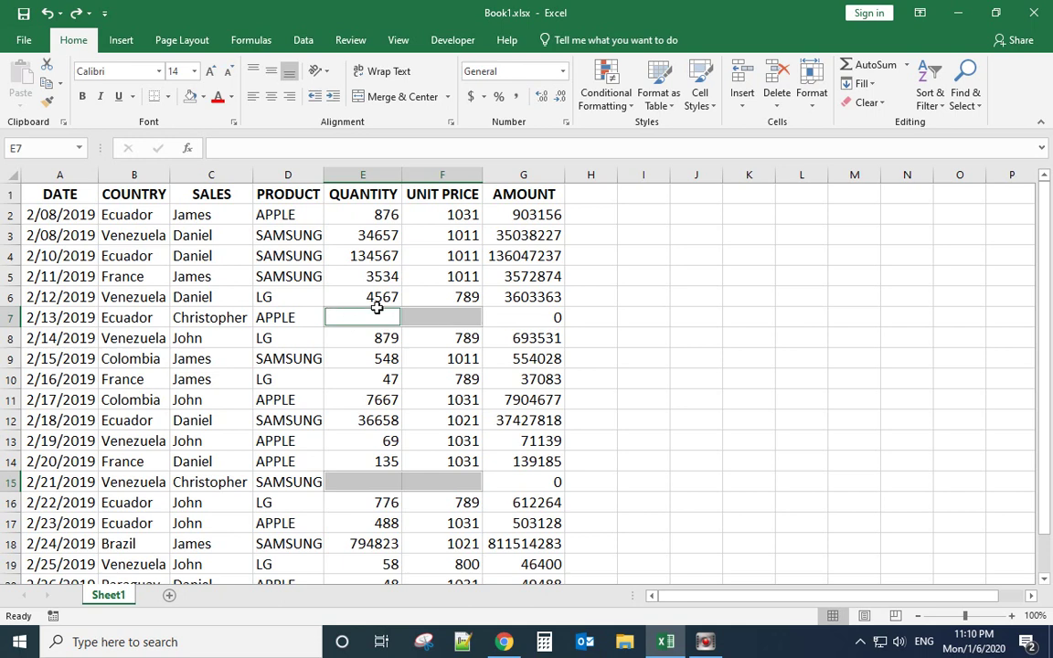
mouse_move(445, 485)
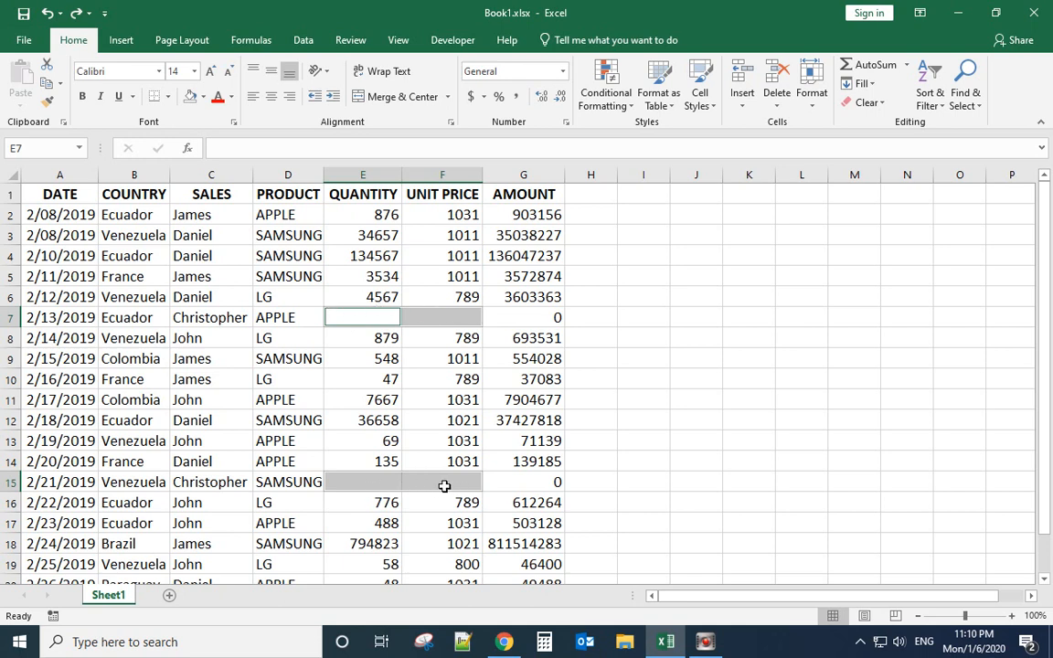
mouse_move(256, 234)
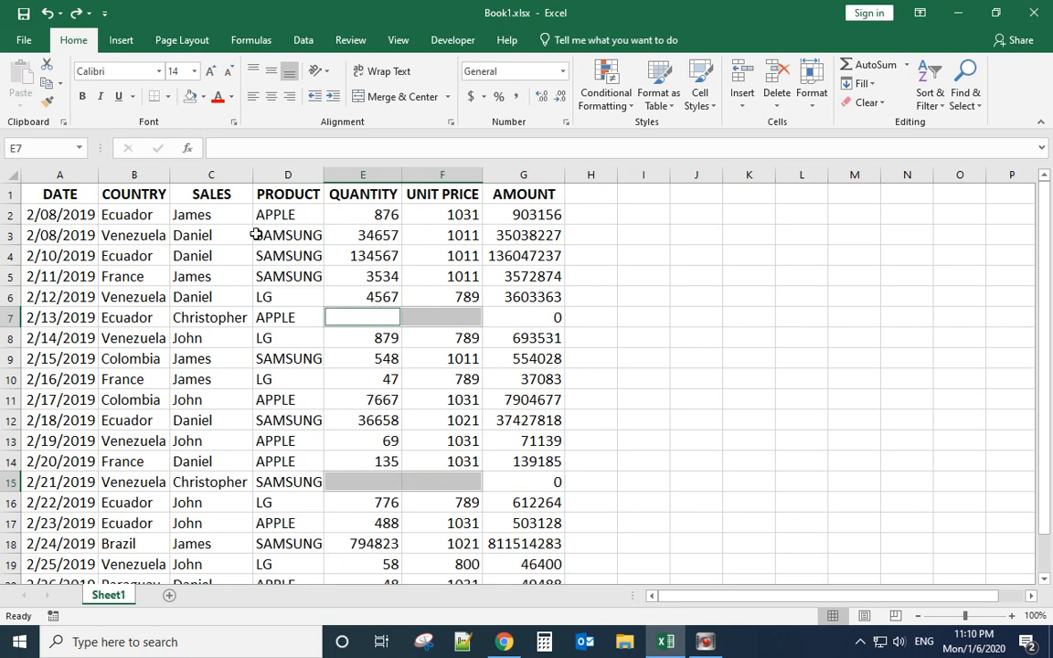
Apply the standard Red fill colour to the selected blank cells, then deselect
left_click(203, 96)
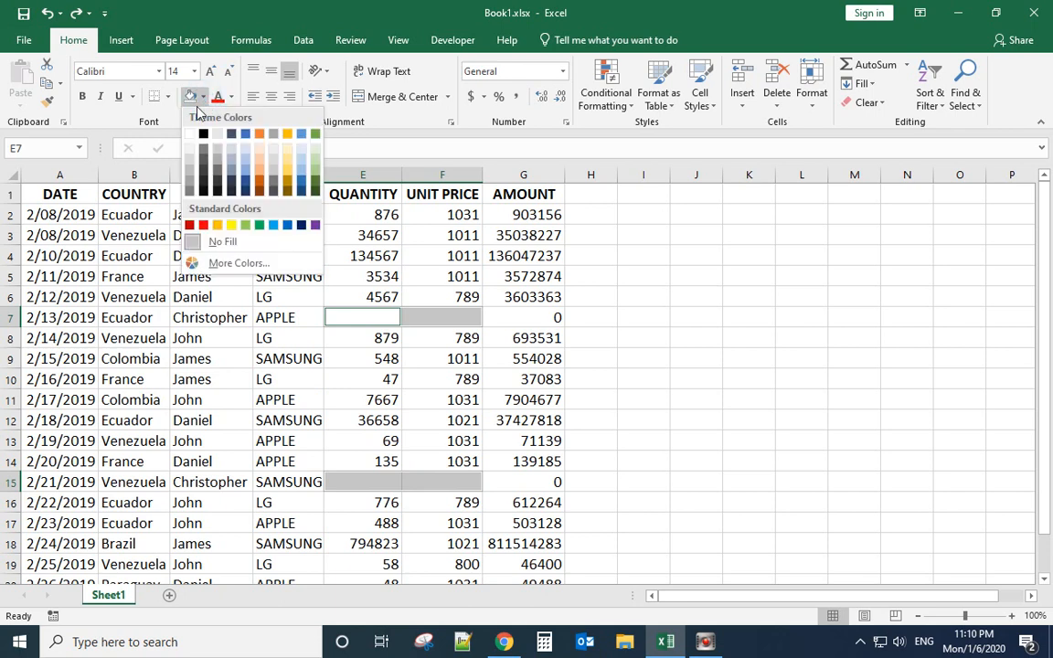
left_click(192, 225)
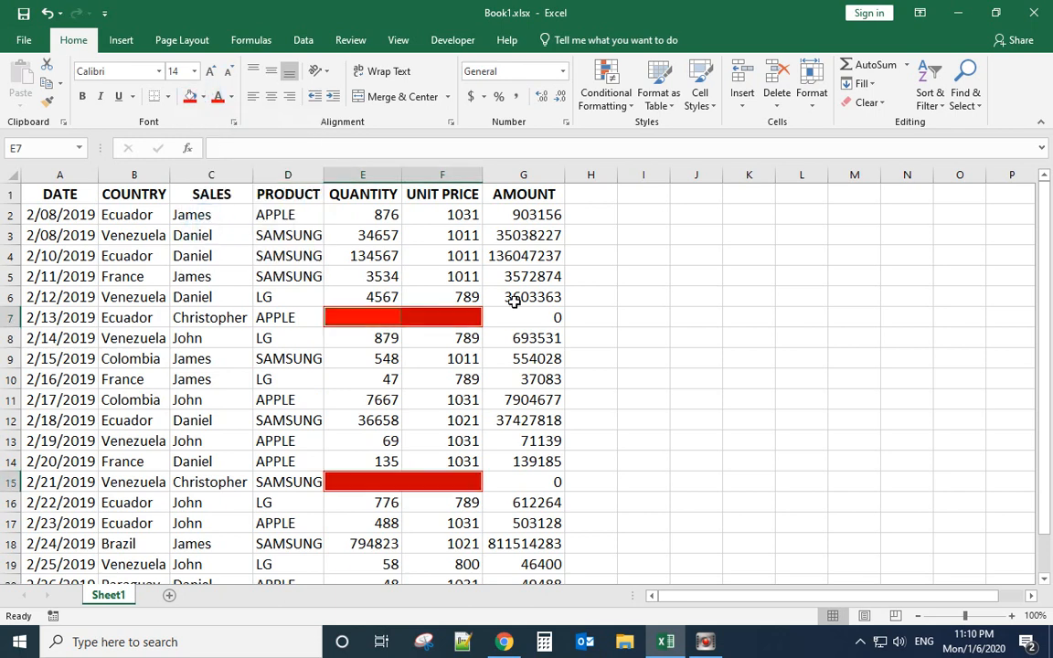
left_click(591, 399)
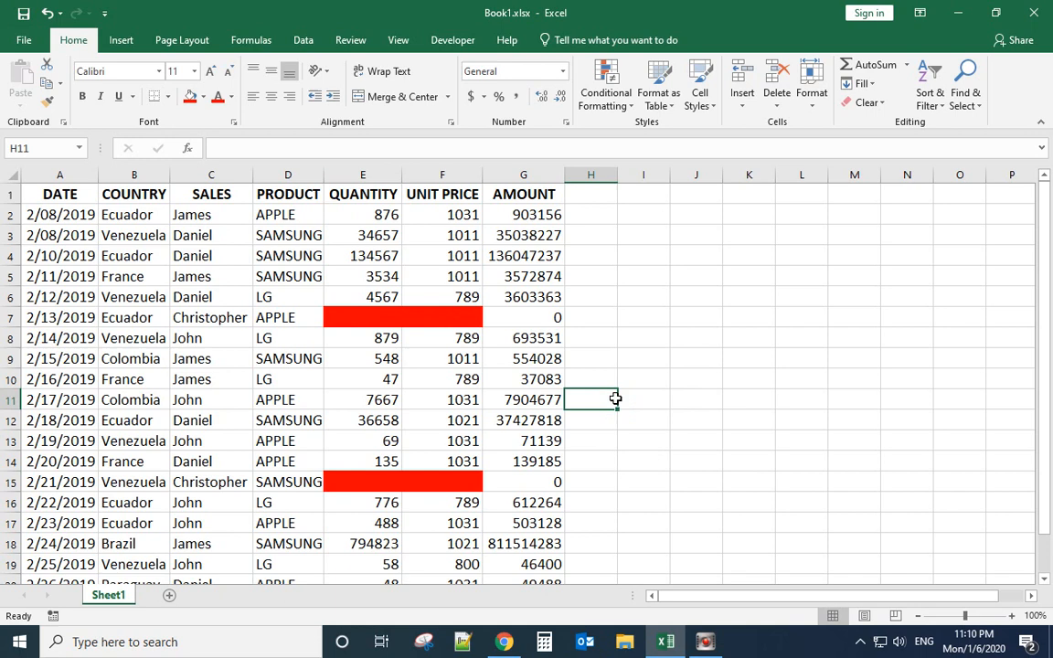
mouse_move(433, 337)
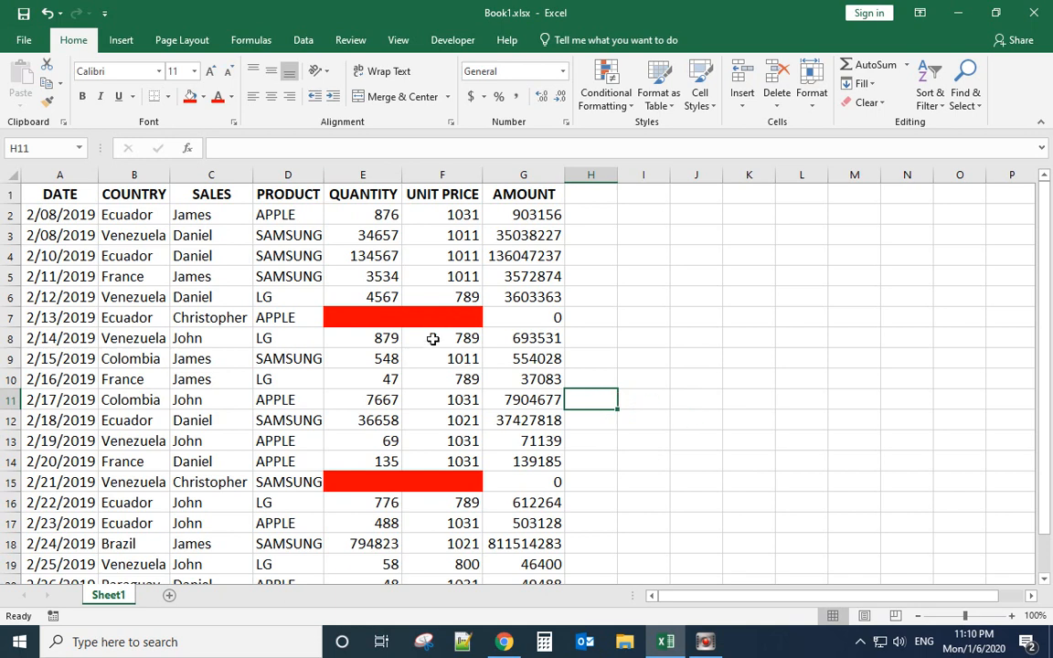
mouse_move(447, 431)
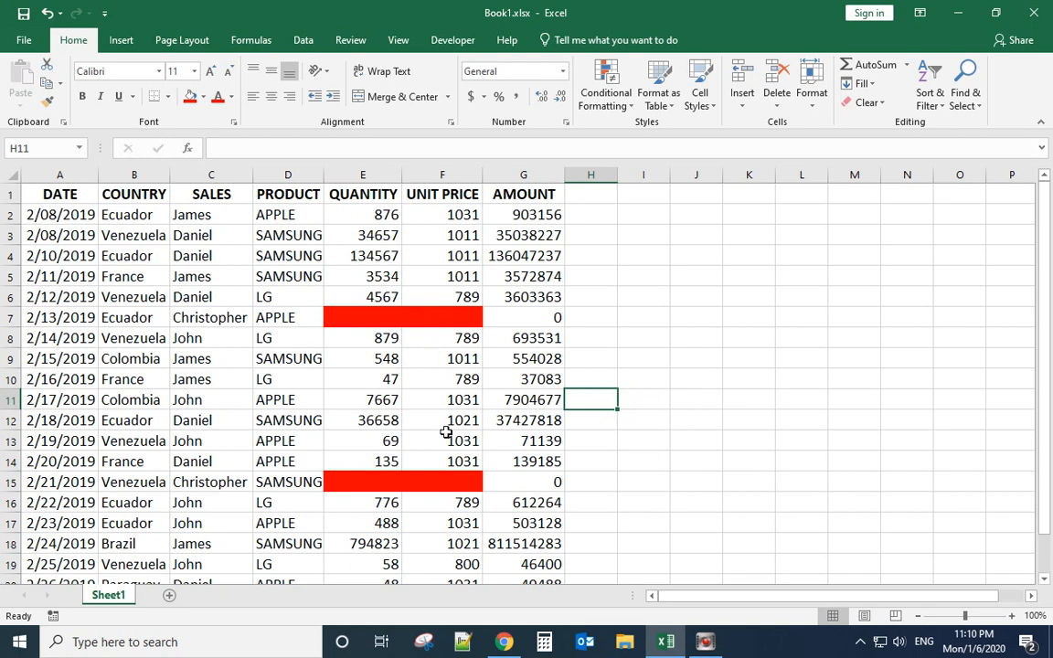